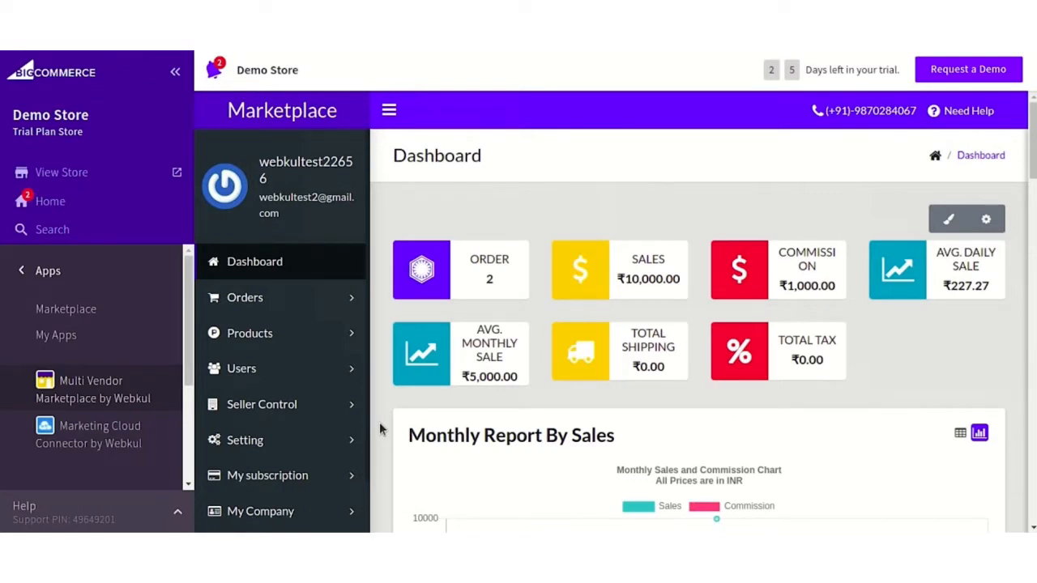
mouse_move(396, 481)
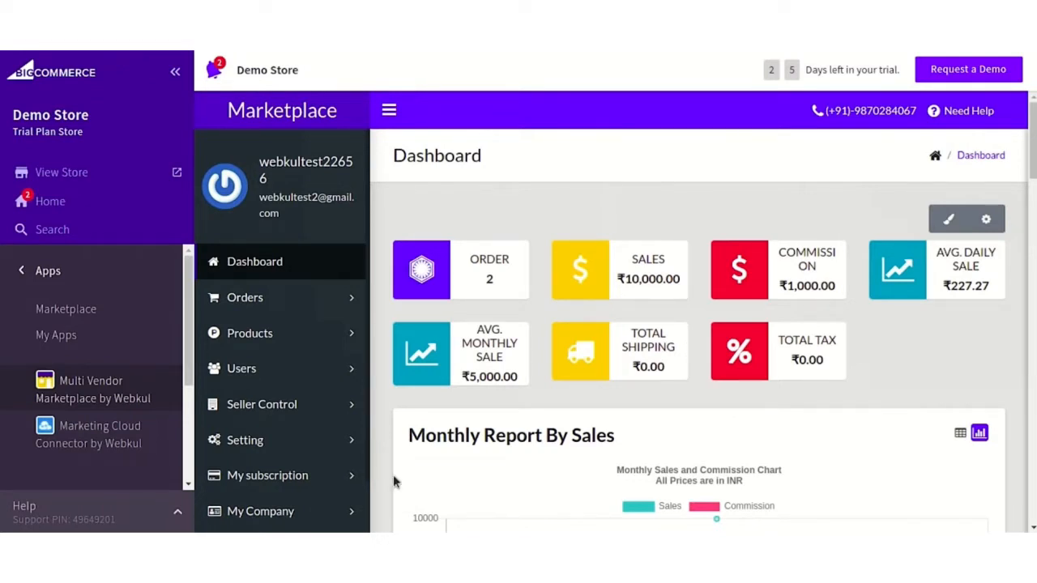
Expand Seller Control and go to the Seller Plans list.
click(261, 404)
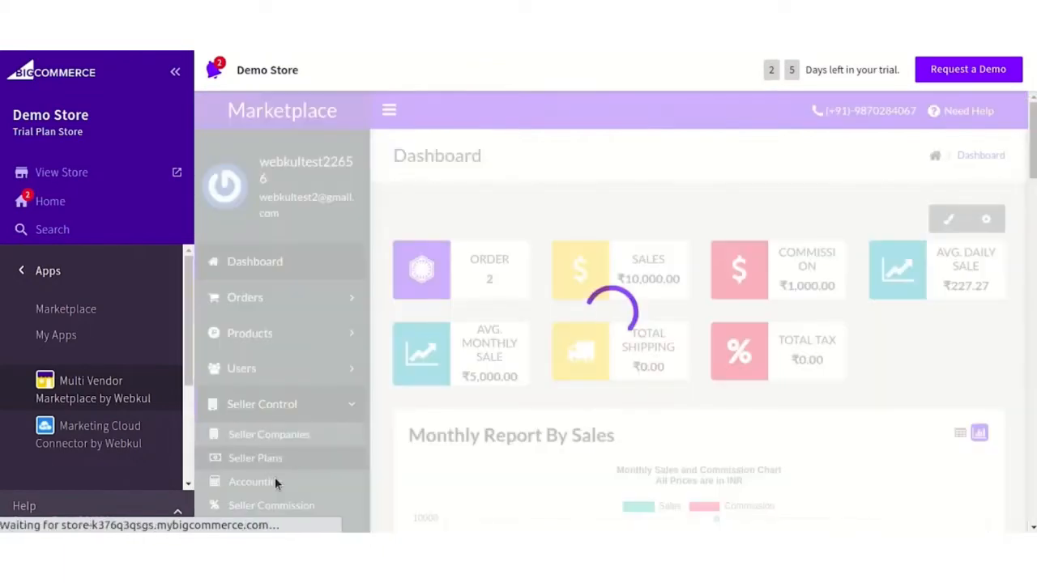
click(255, 458)
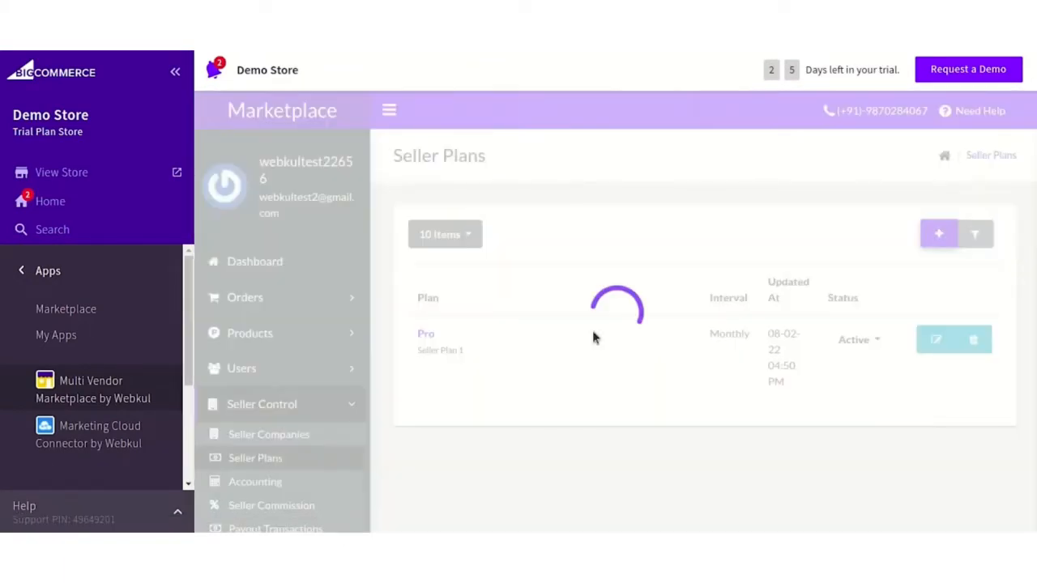
Start a new seller plan titled 'Premium', priced 100, with monthly billing interval.
click(938, 233)
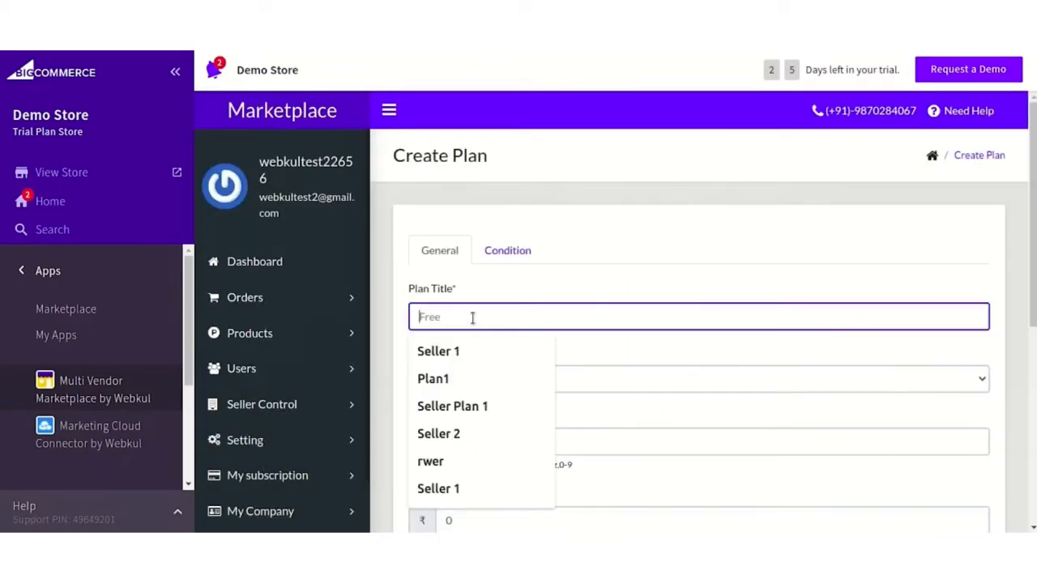
text(P)
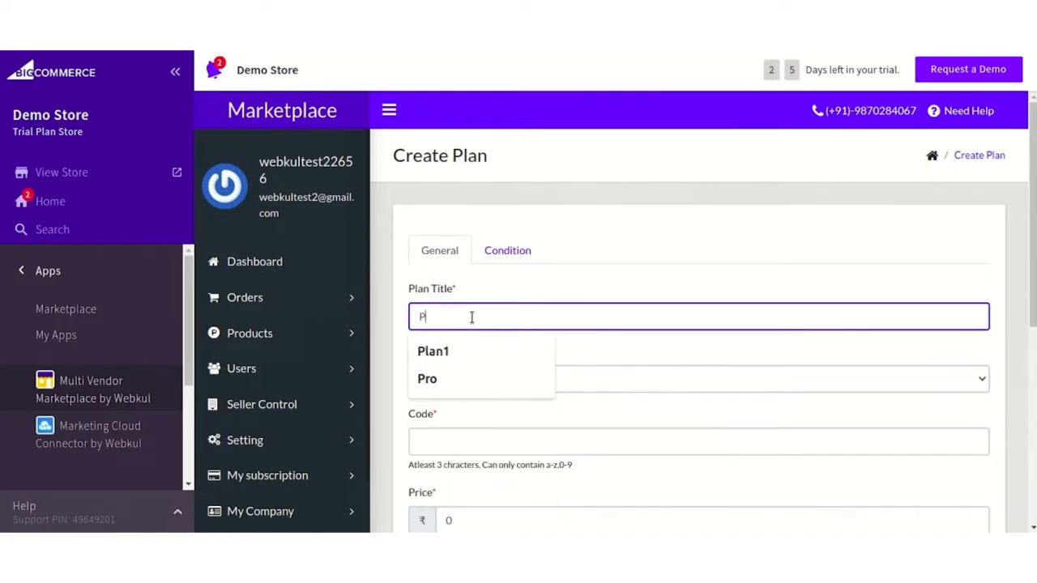
text(remium)
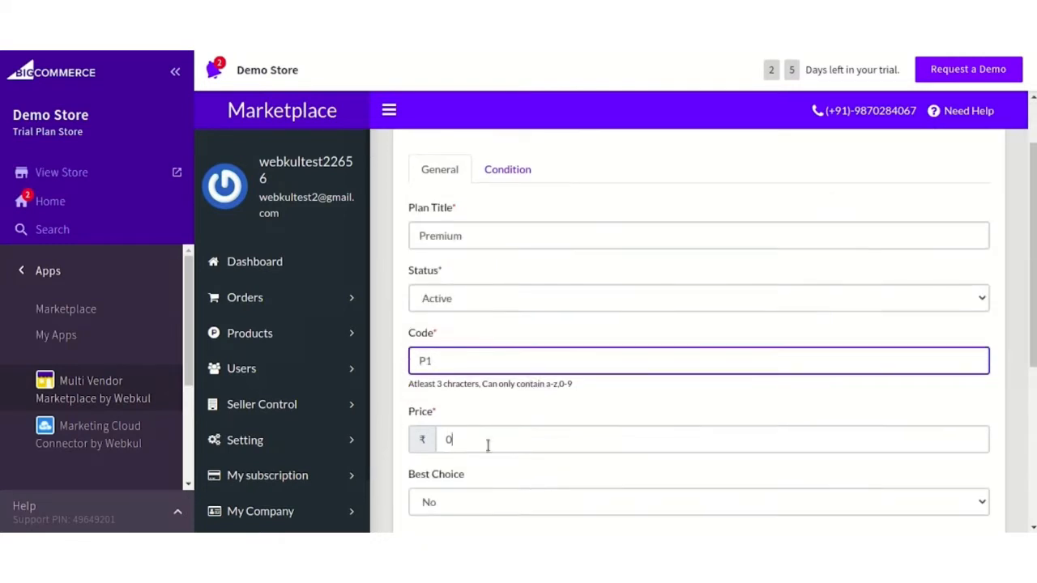
text(100)
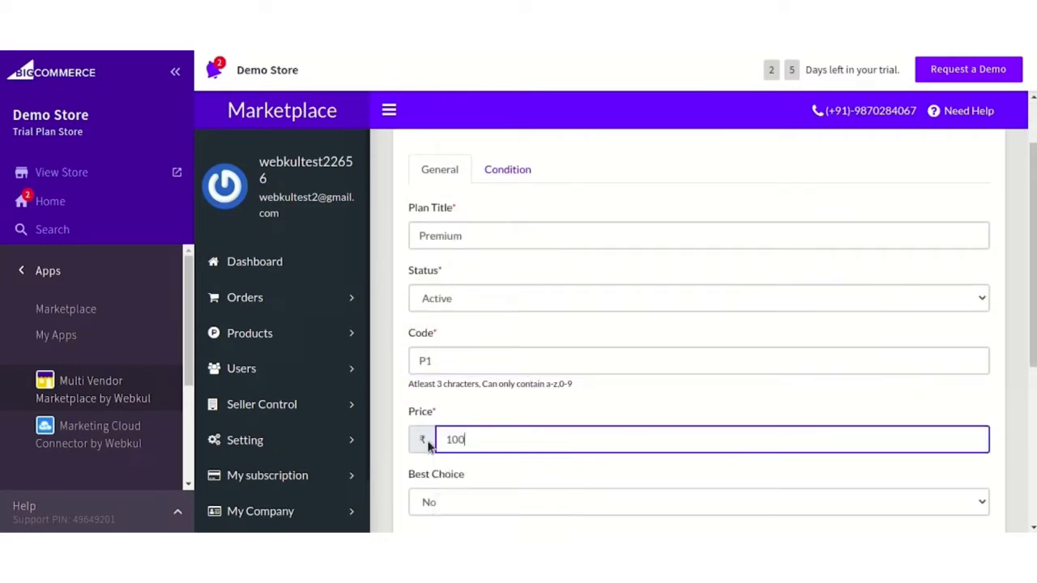
scroll(down, 3)
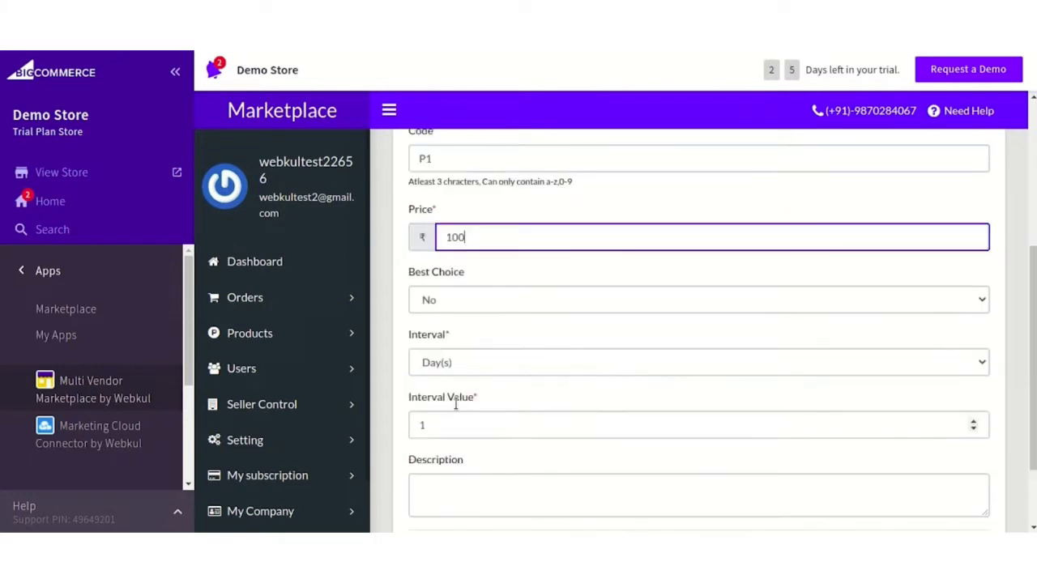
click(696, 362)
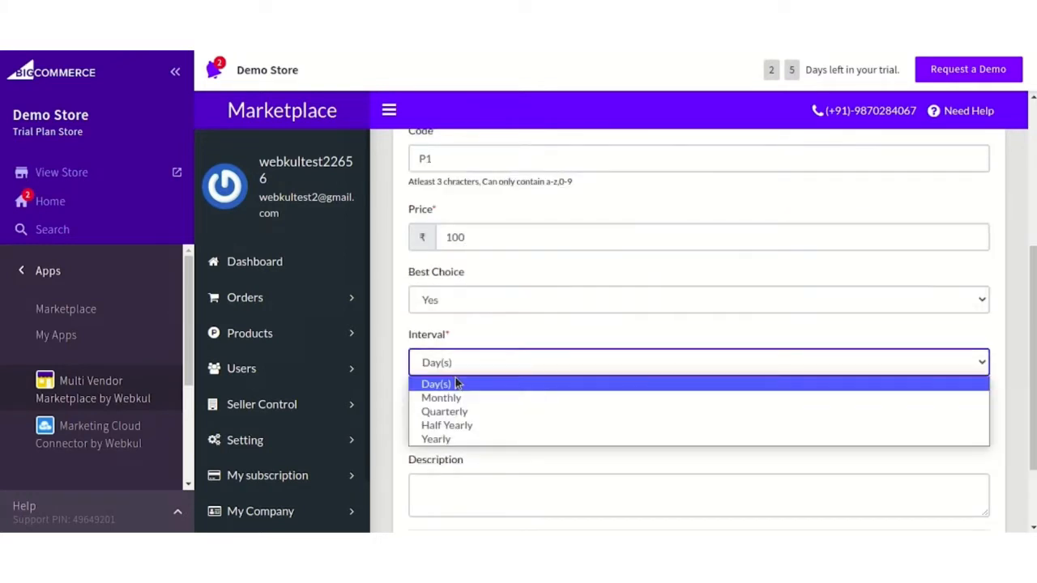
click(441, 398)
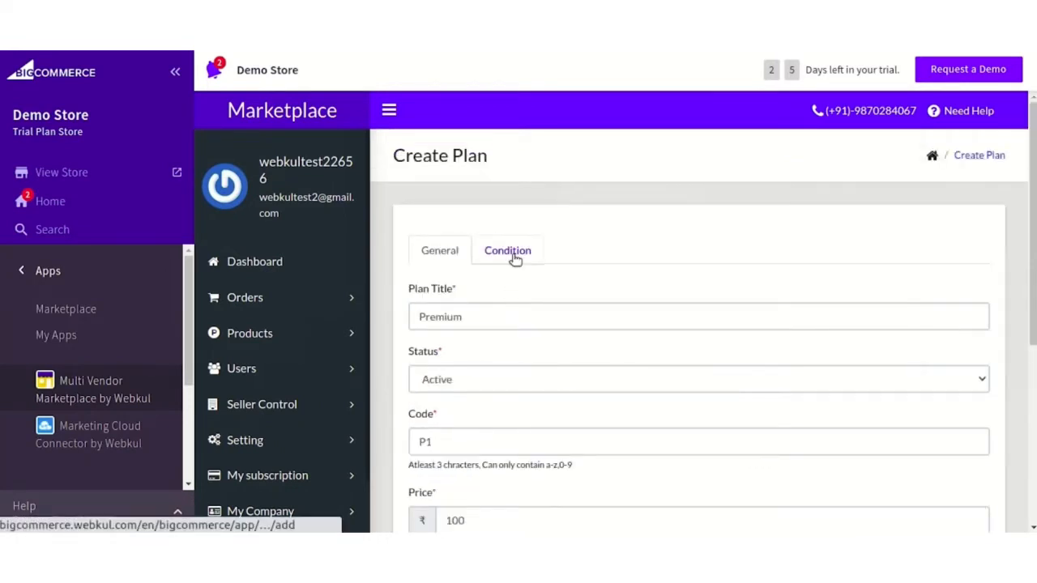
Set the plan's Max Product to 10, keep 10% commission, and create the Premium plan.
click(507, 250)
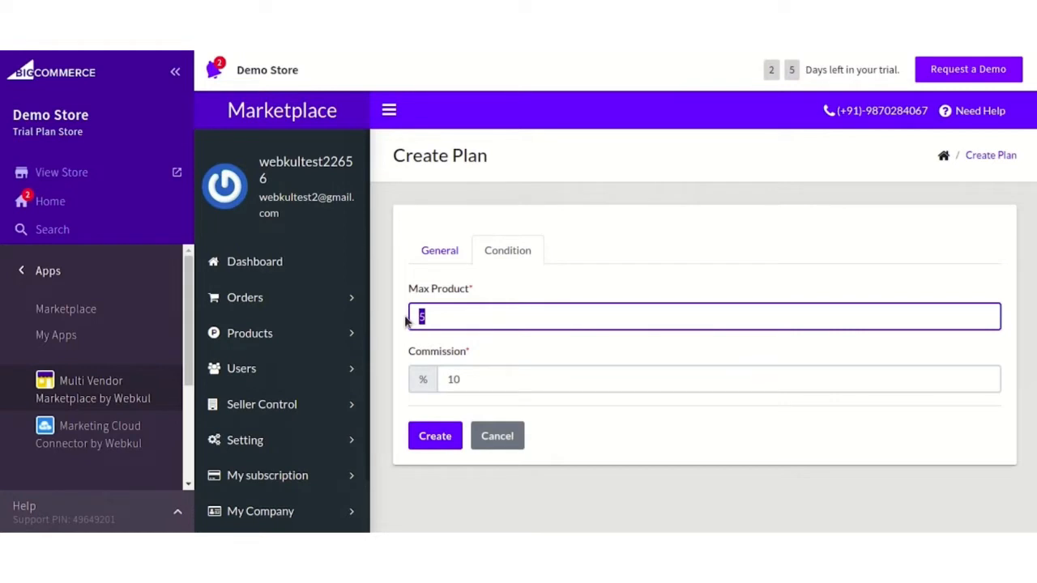
text(10)
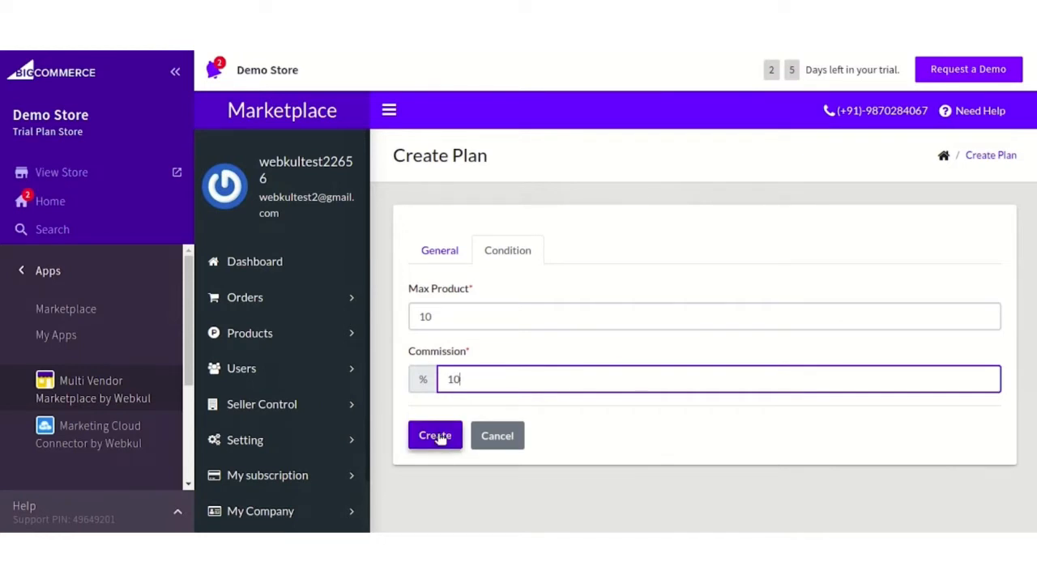
click(435, 436)
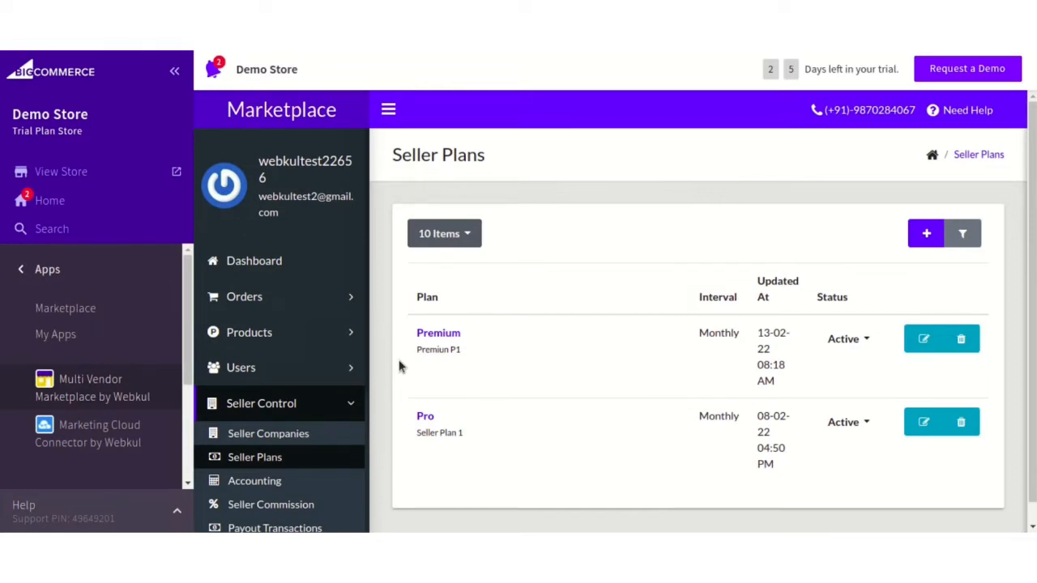
mouse_move(472, 455)
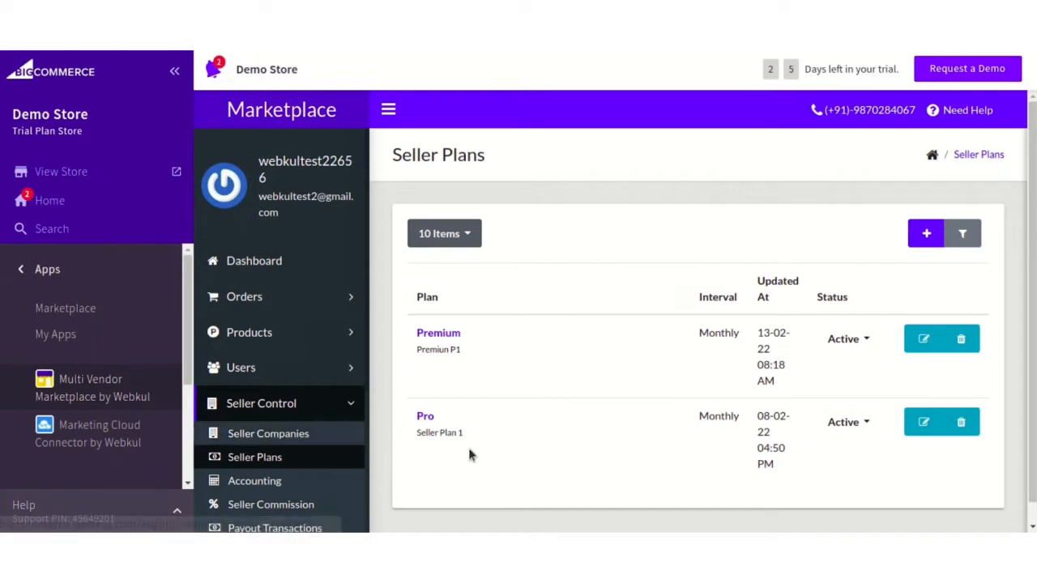
Scroll the Seller Plans list to check Premium and expand the Setting section.
scroll(down, 3)
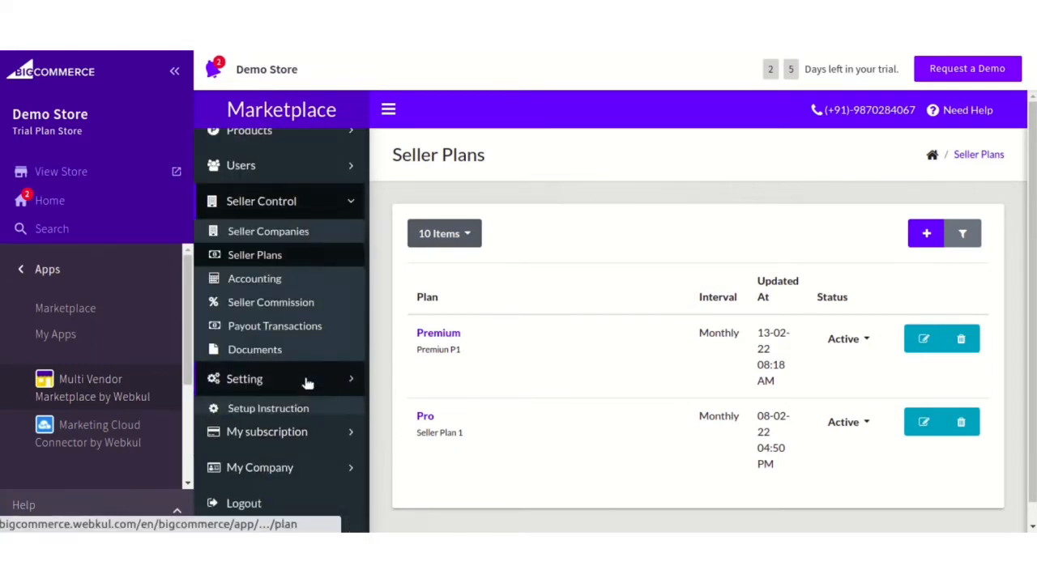
click(244, 378)
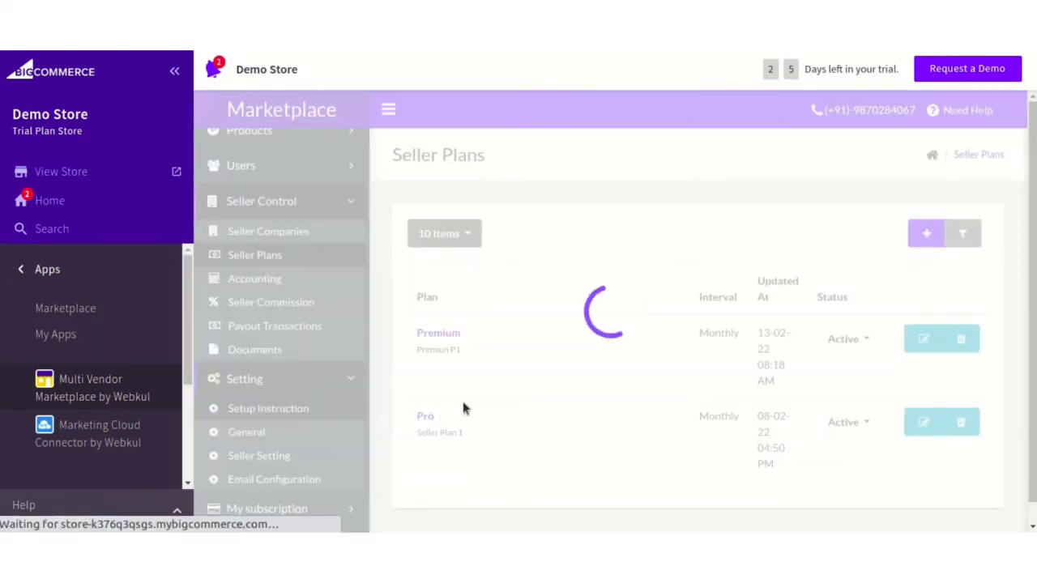
Open Setup Instruction and scroll through the seller registration and login URLs.
click(269, 408)
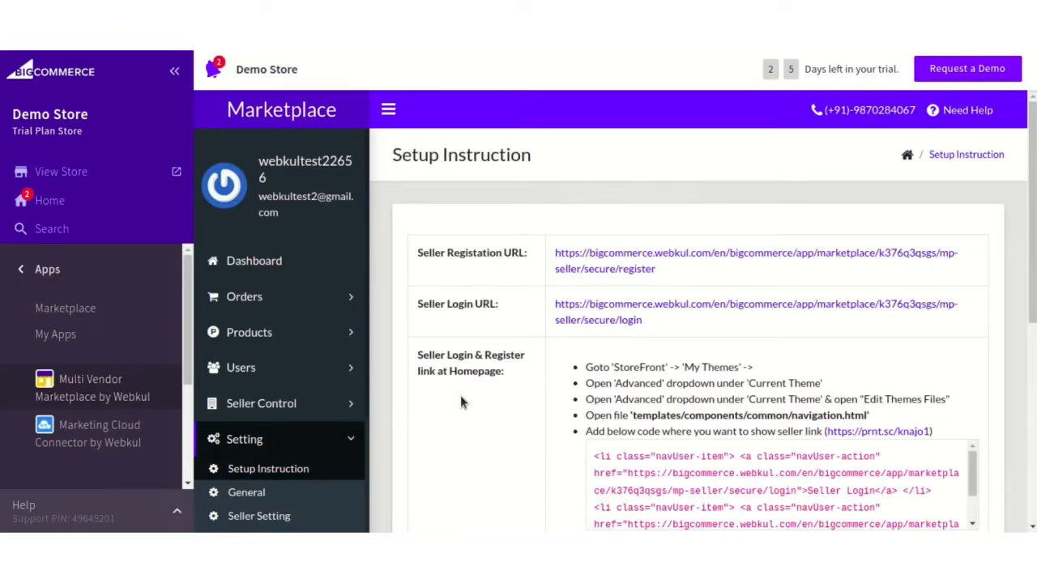
scroll(down, 3)
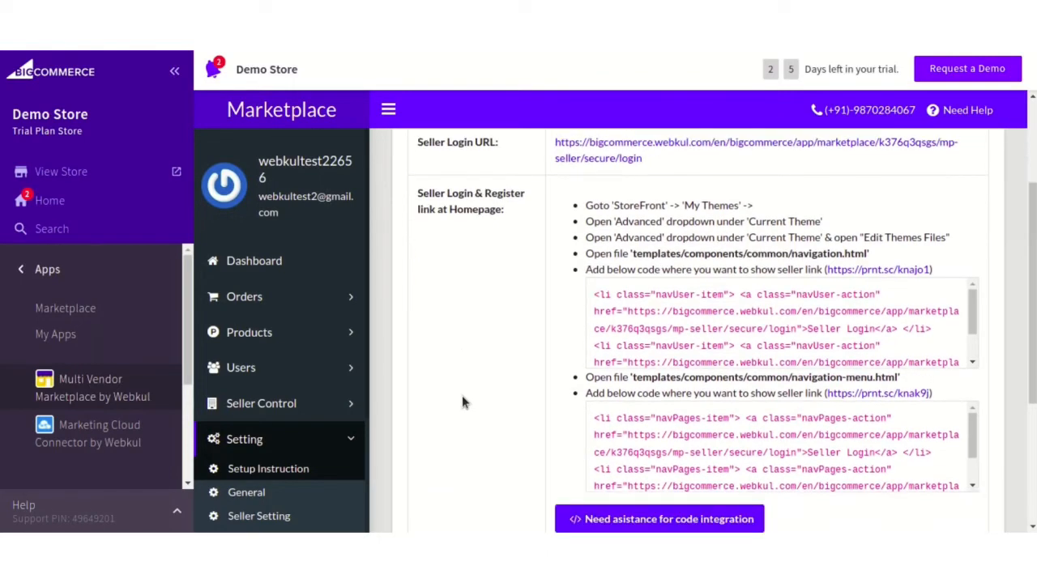
mouse_move(524, 440)
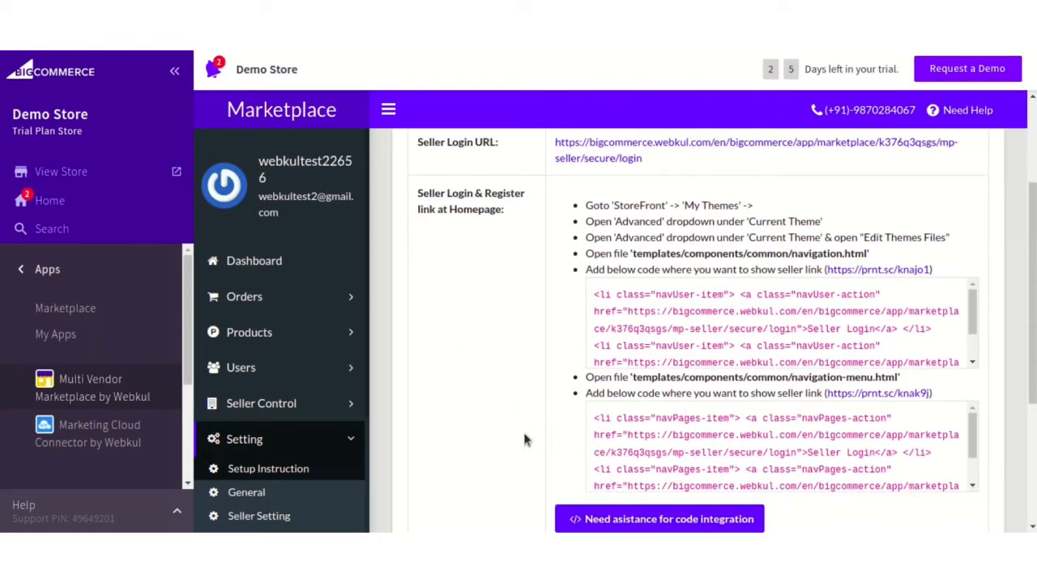
scroll(down, 3)
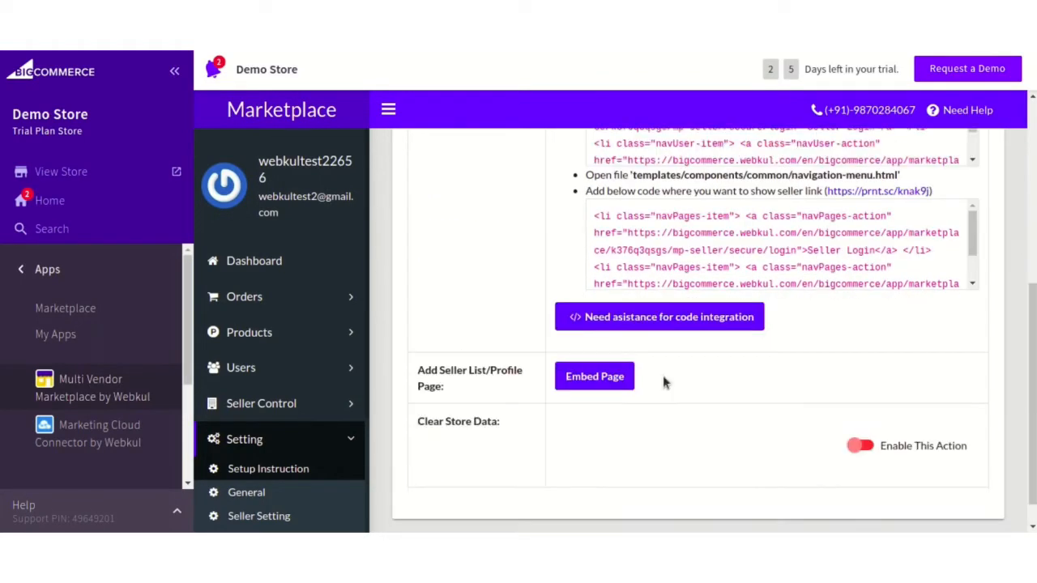
mouse_move(582, 438)
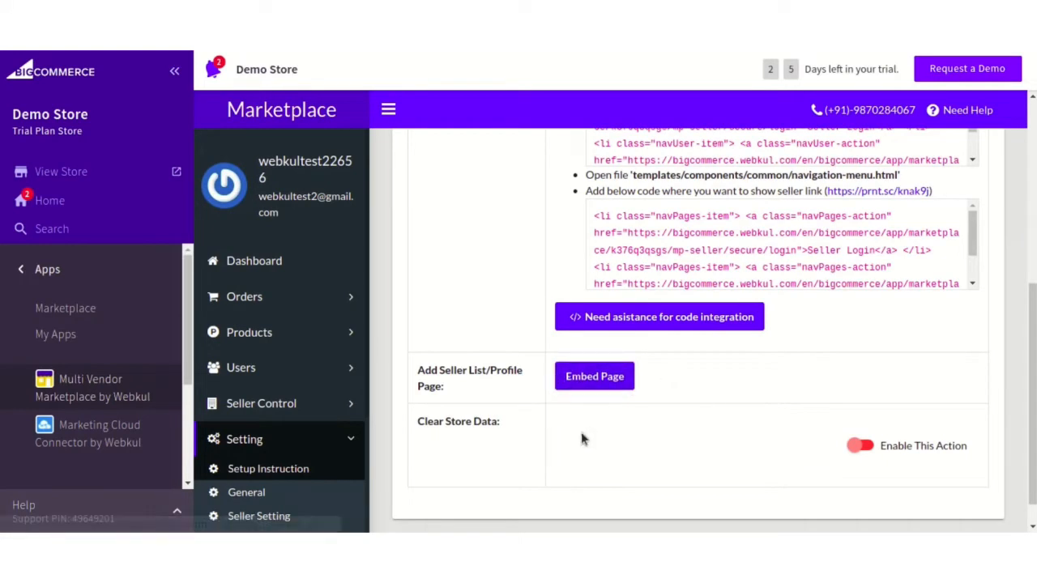
mouse_move(589, 402)
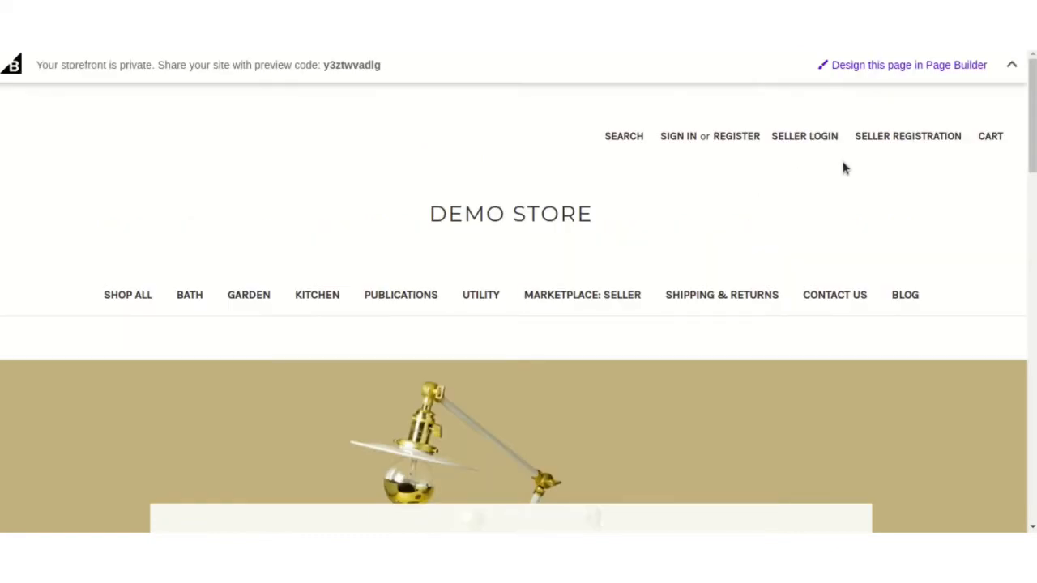
mouse_move(591, 327)
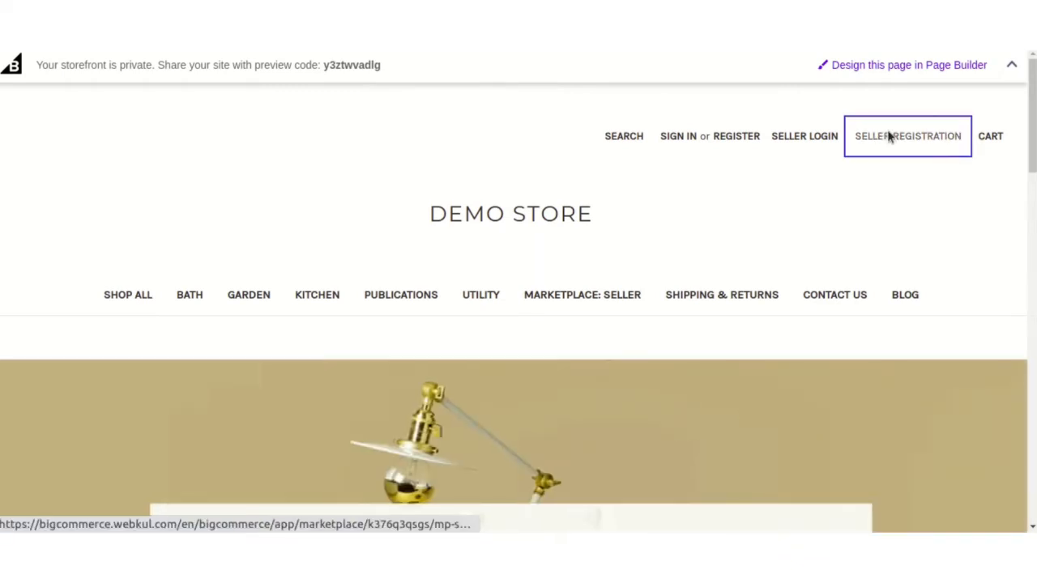
click(907, 136)
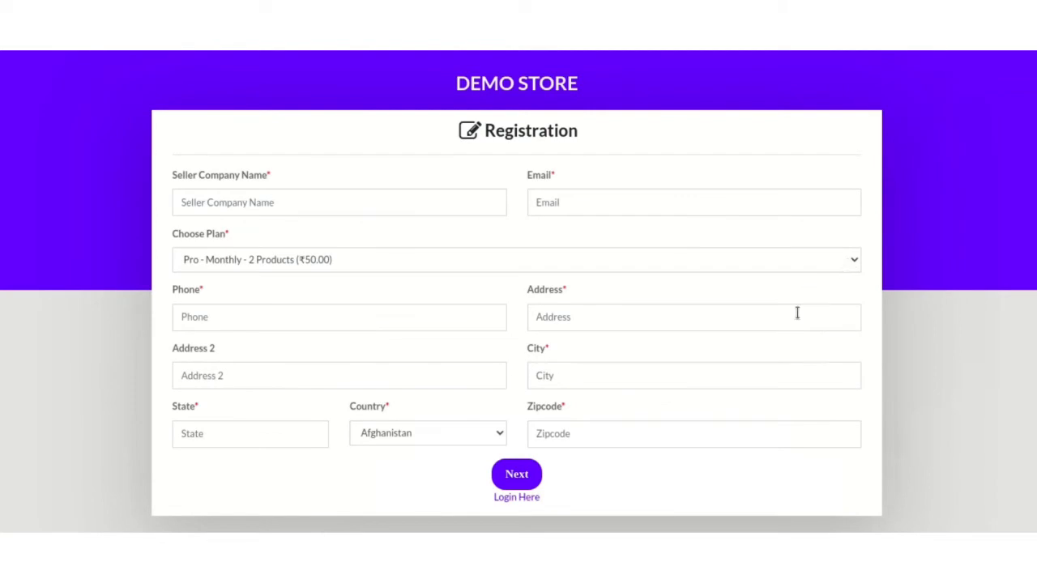
text(C)
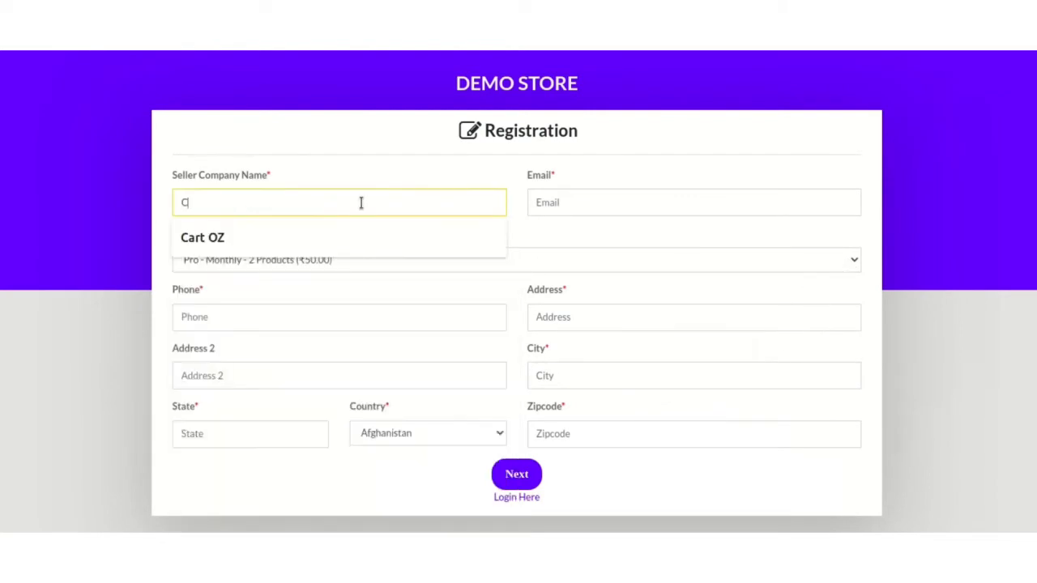
text(Cap Fines)
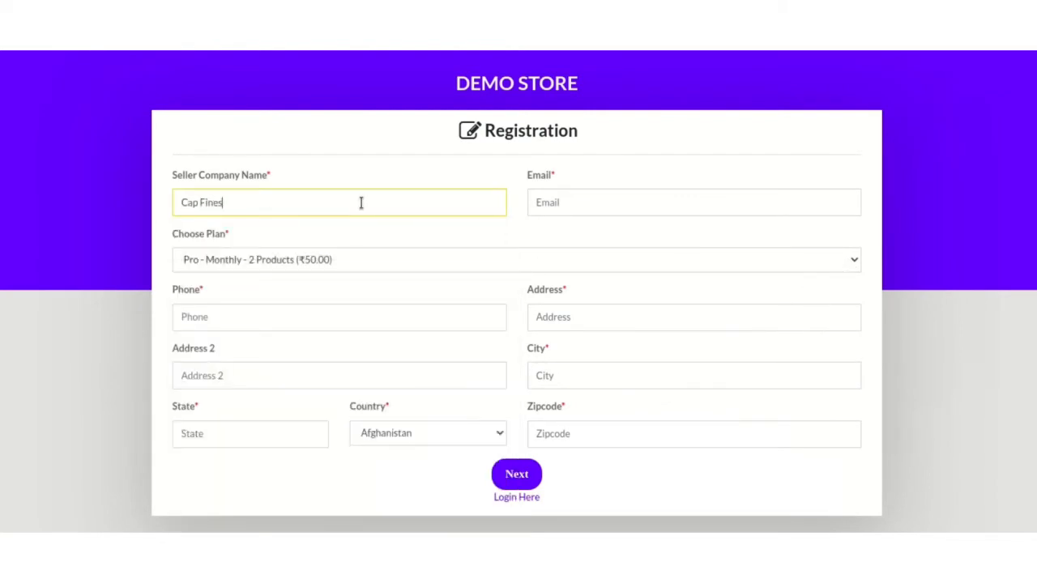
click(693, 203)
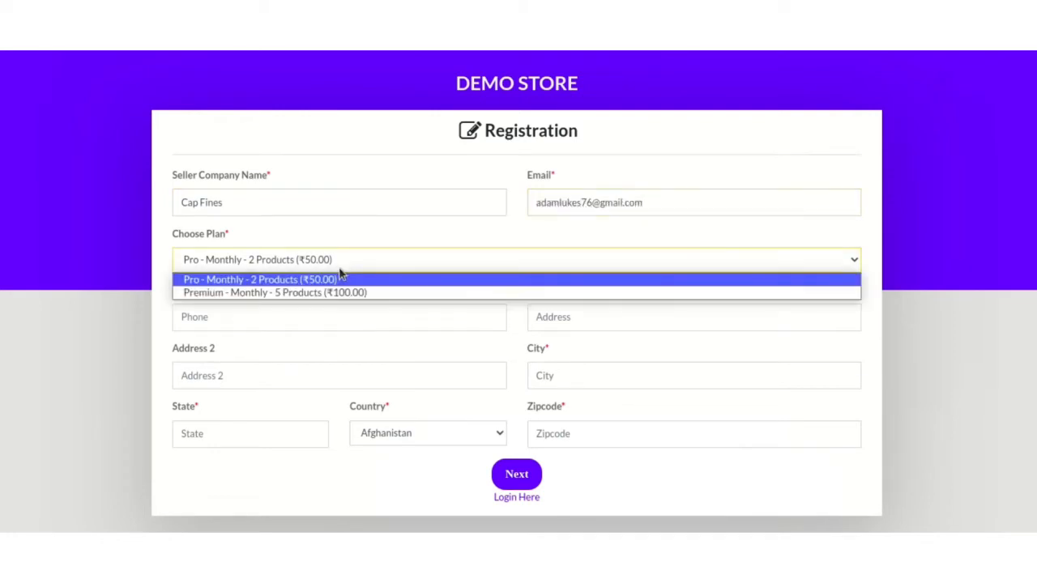
click(338, 317)
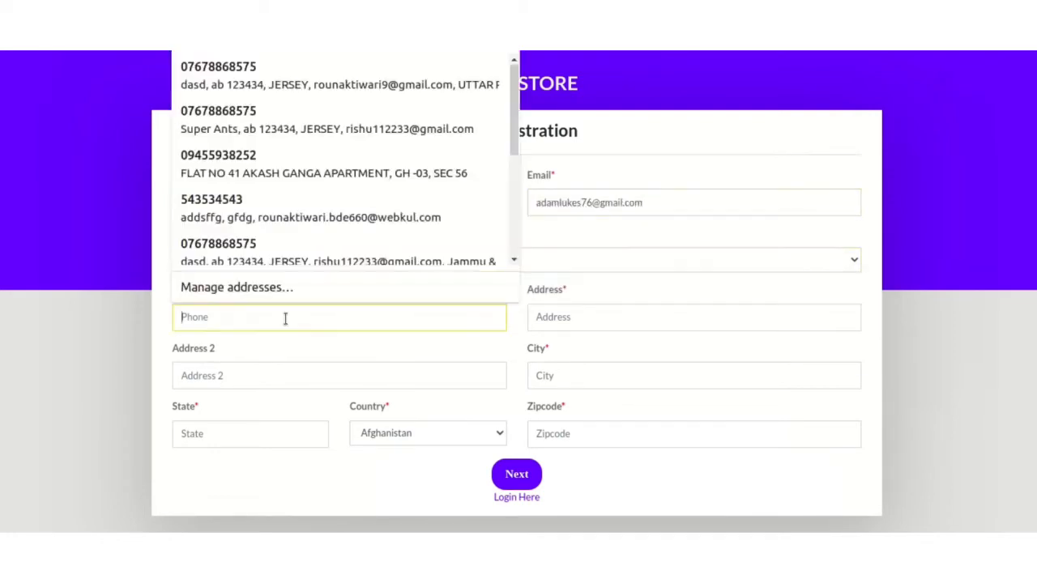
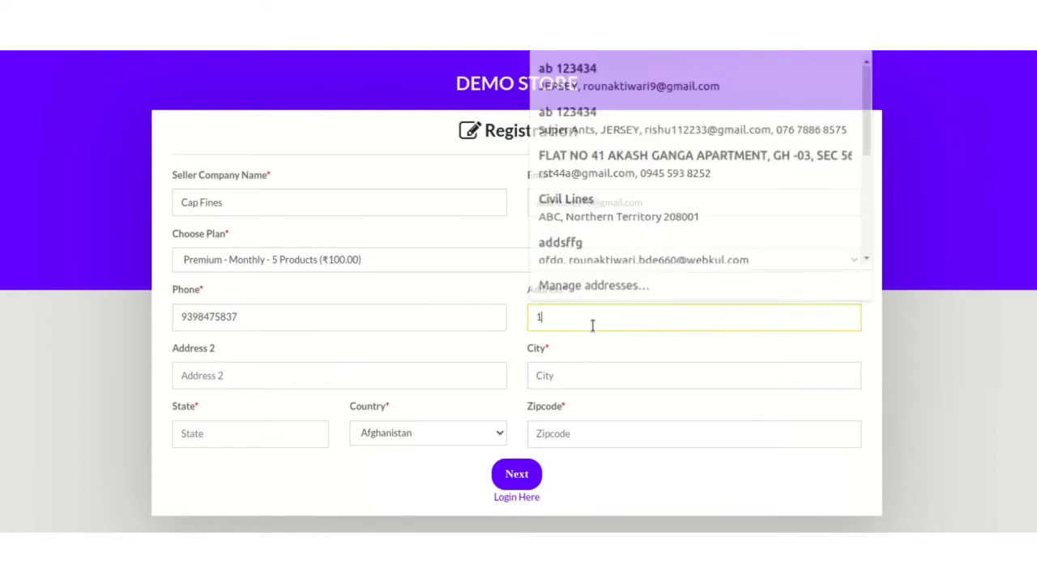
Enter the seller's address as '1st street downtown area'.
text(st str)
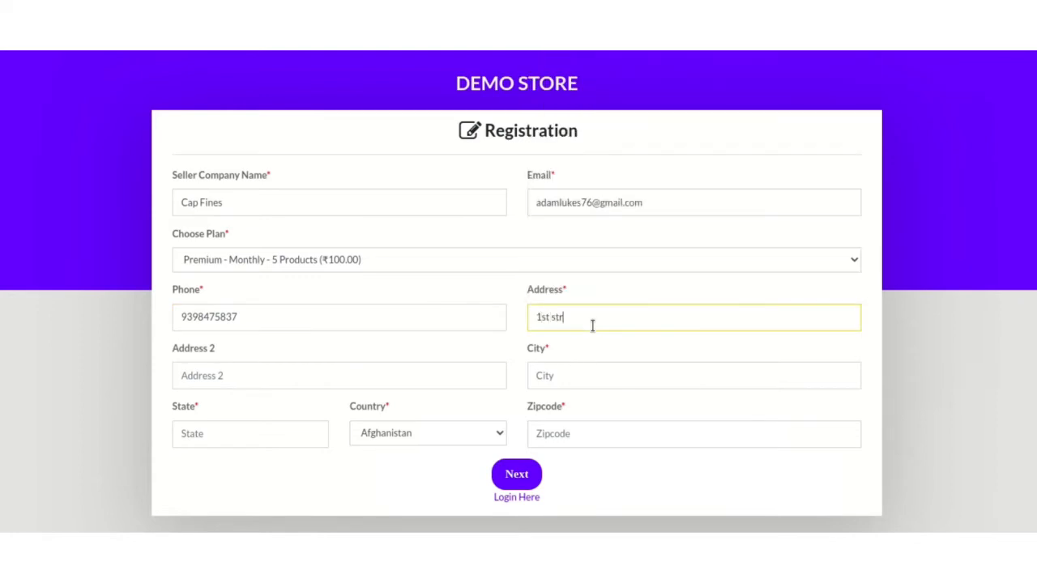
text(eet)
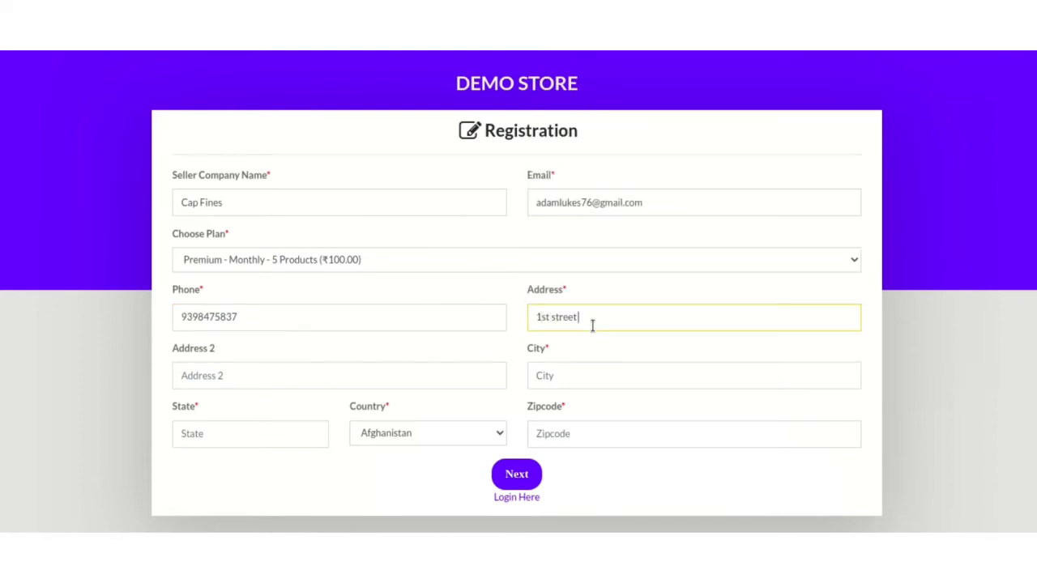
text(do)
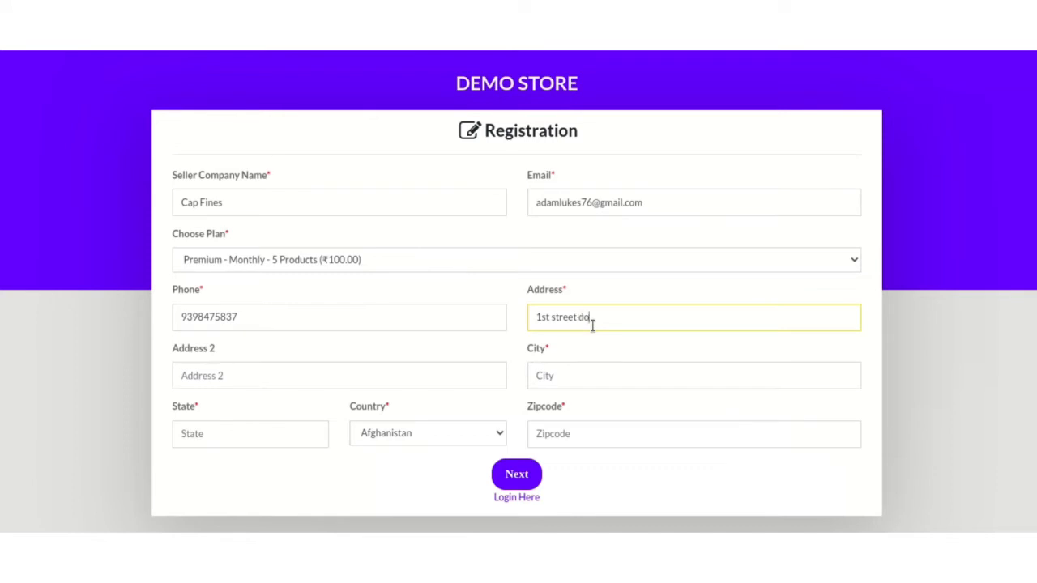
text(wntown)
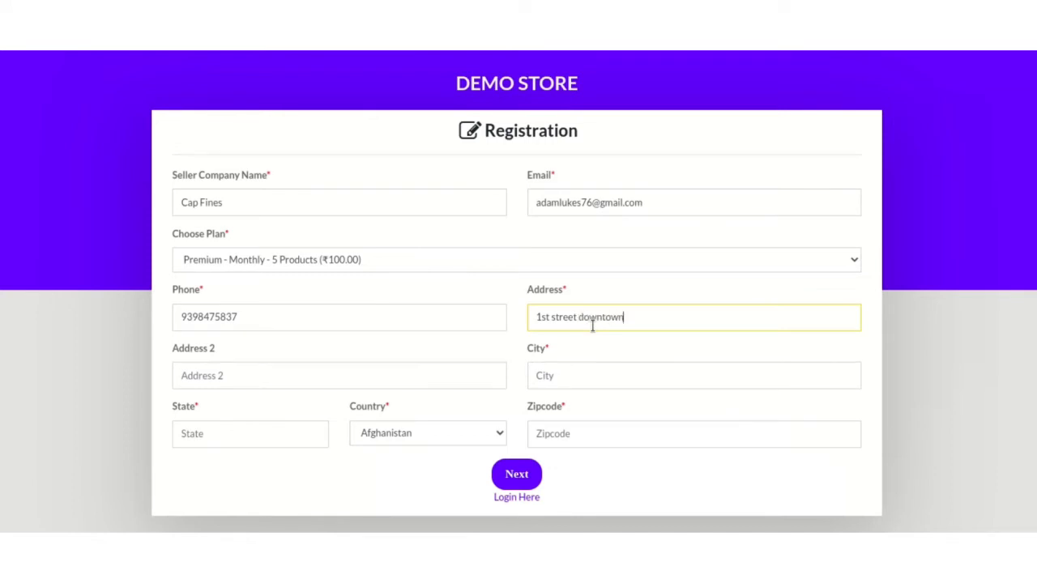
text(area)
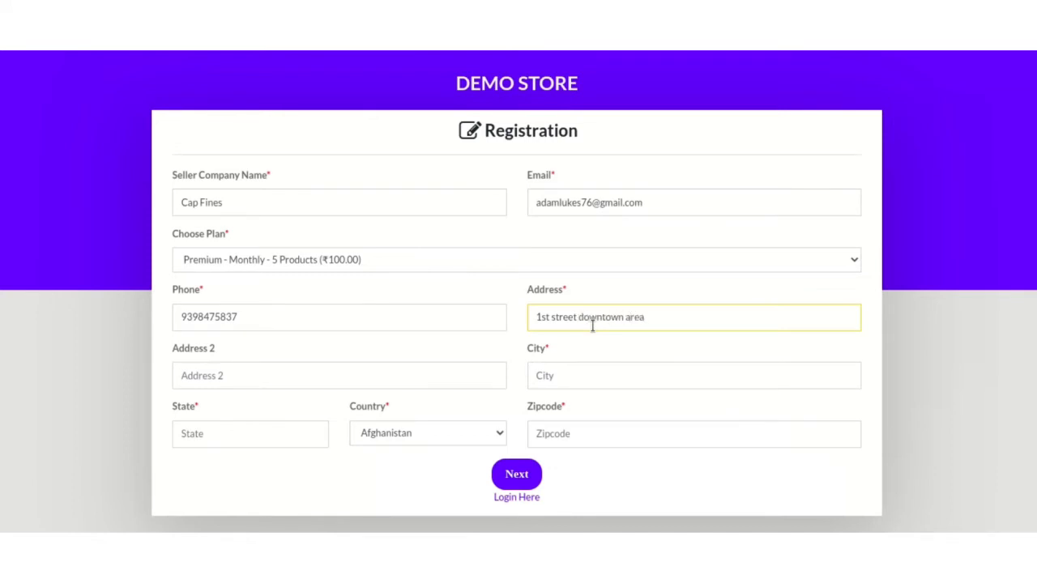
Enter city Berlin, state UT, country Germany, zipcode 10115 and proceed to documents.
click(692, 375)
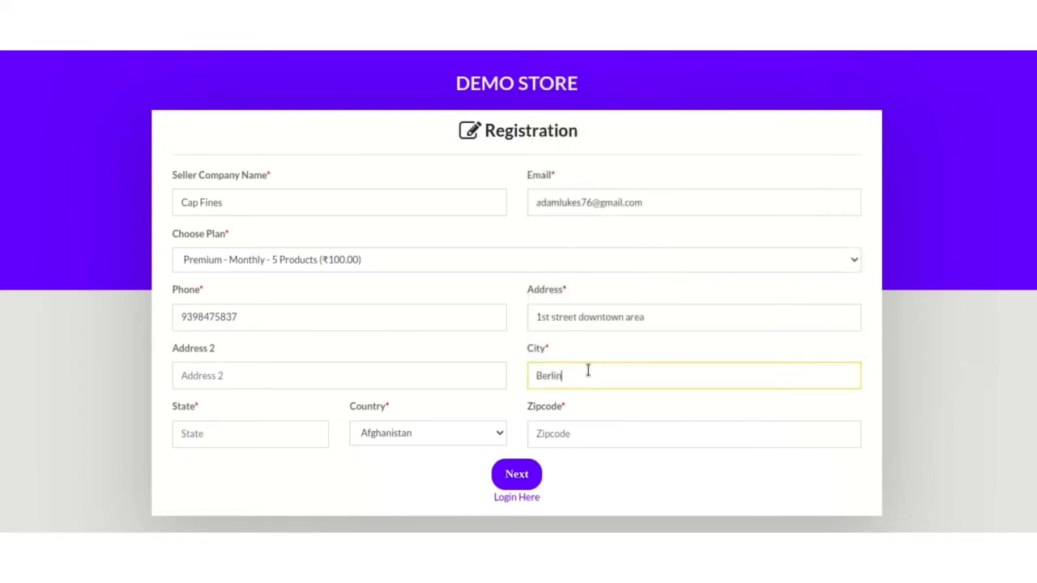
click(250, 434)
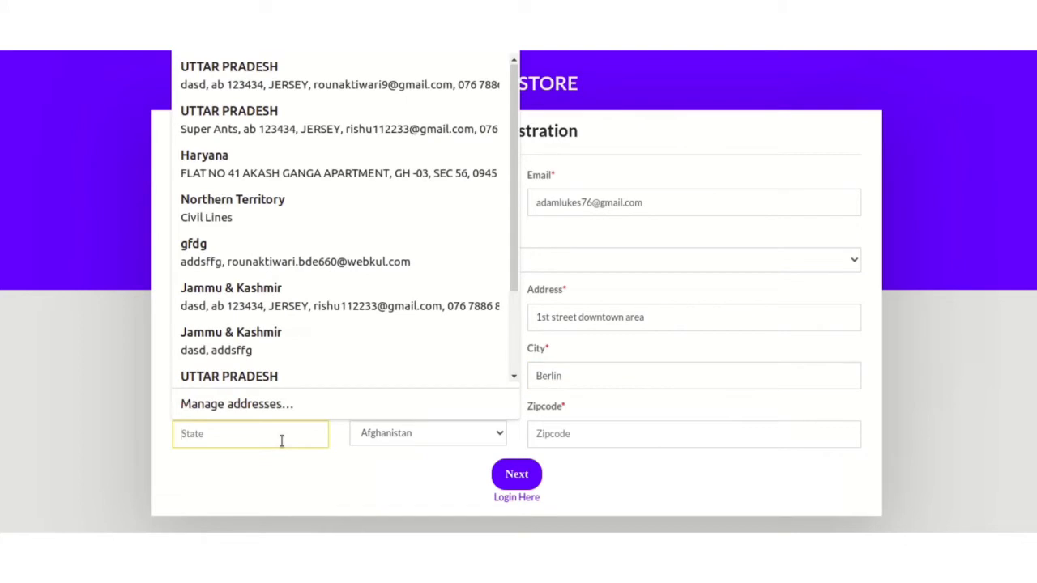
click(428, 433)
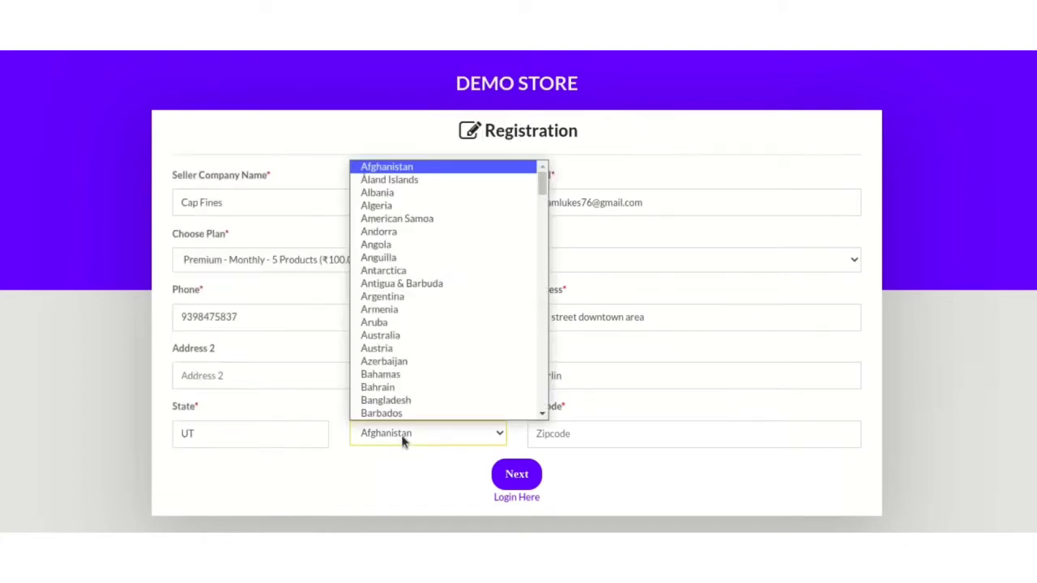
scroll(down, 3)
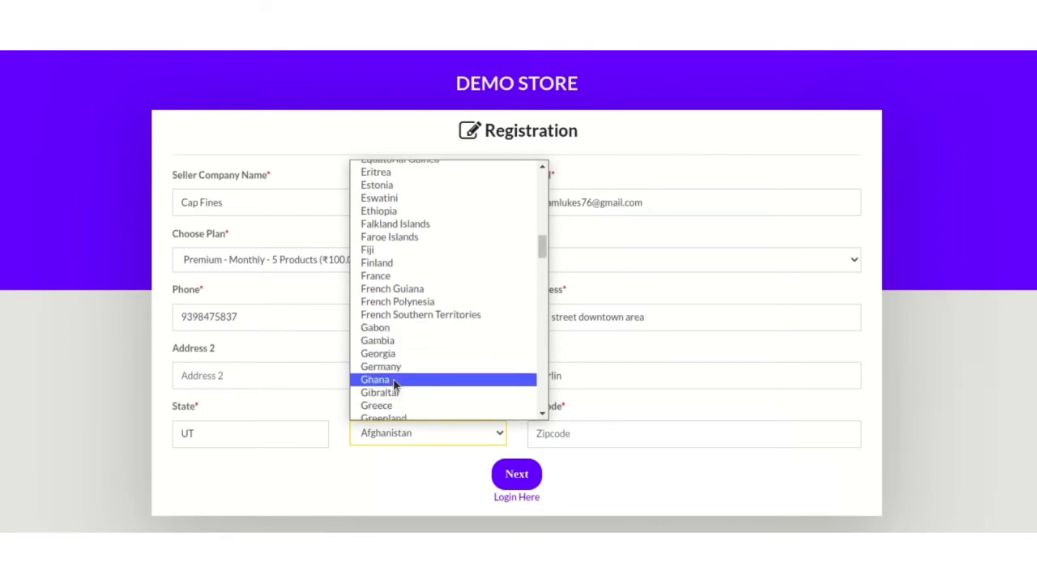
click(380, 366)
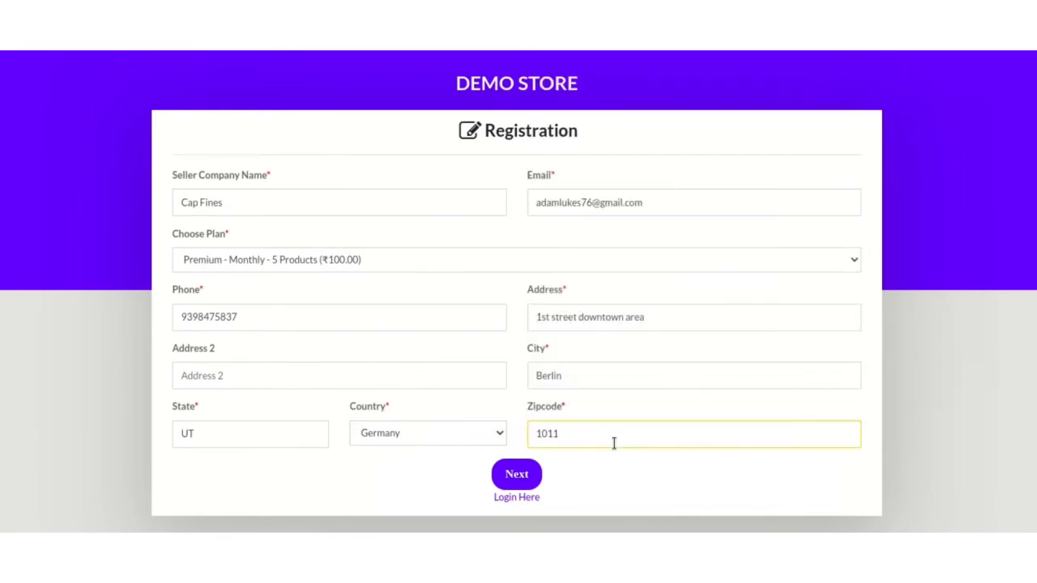
text(5)
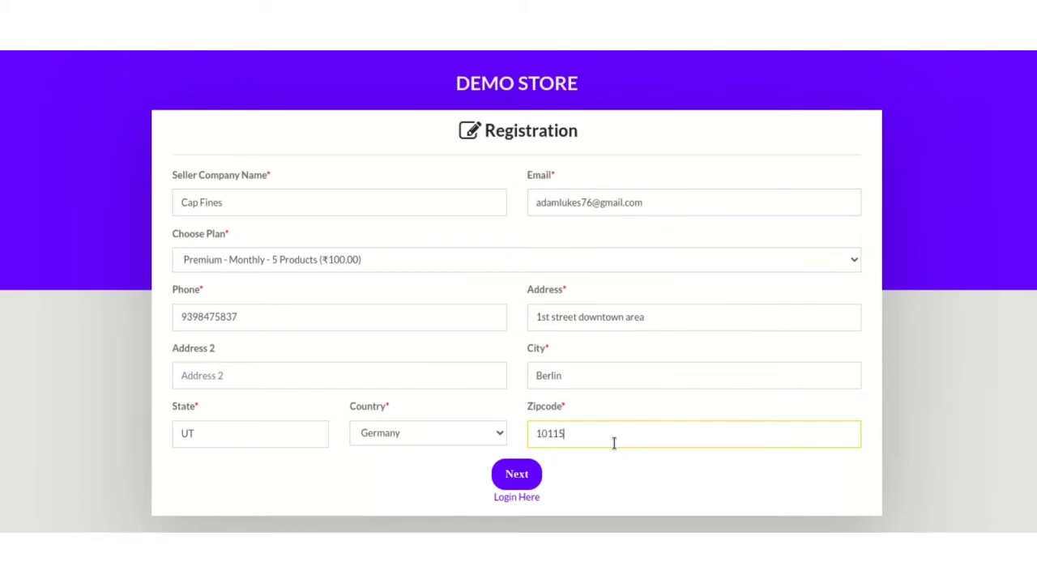
click(516, 474)
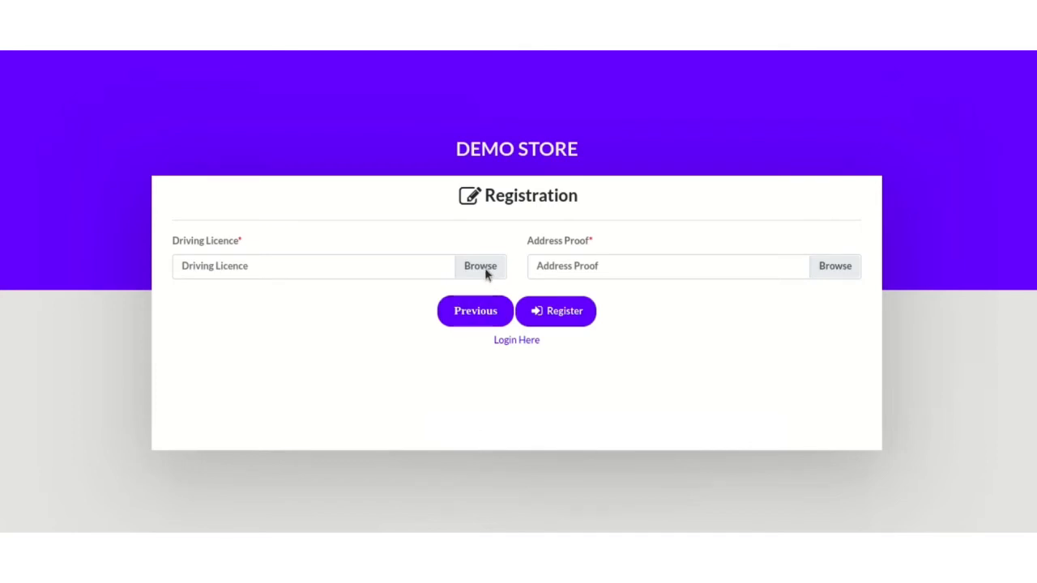
Attach the driving licence and address proof jpeg images and submit the registration.
click(480, 266)
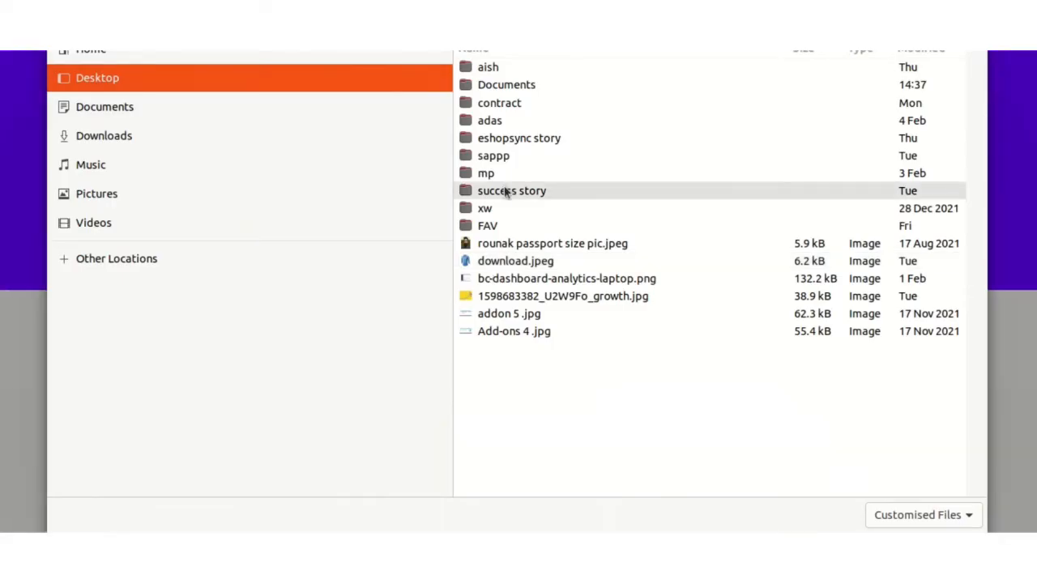
double_click(512, 190)
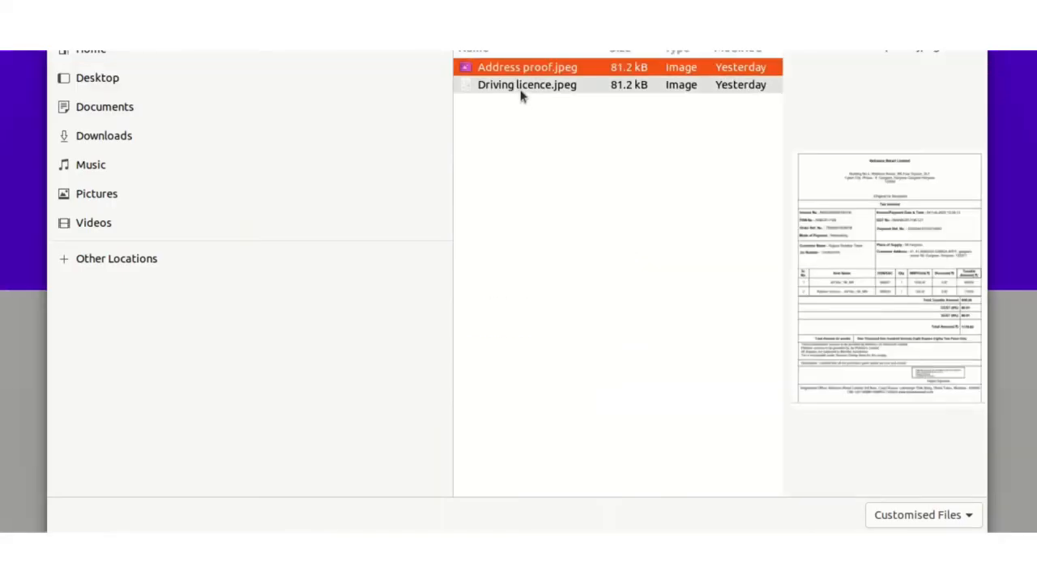
click(527, 84)
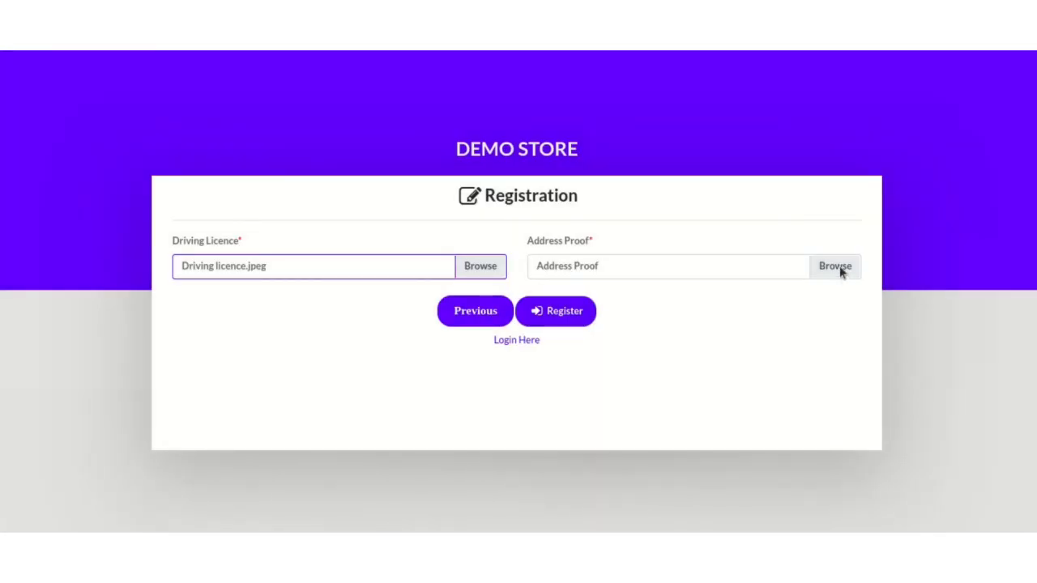
click(834, 266)
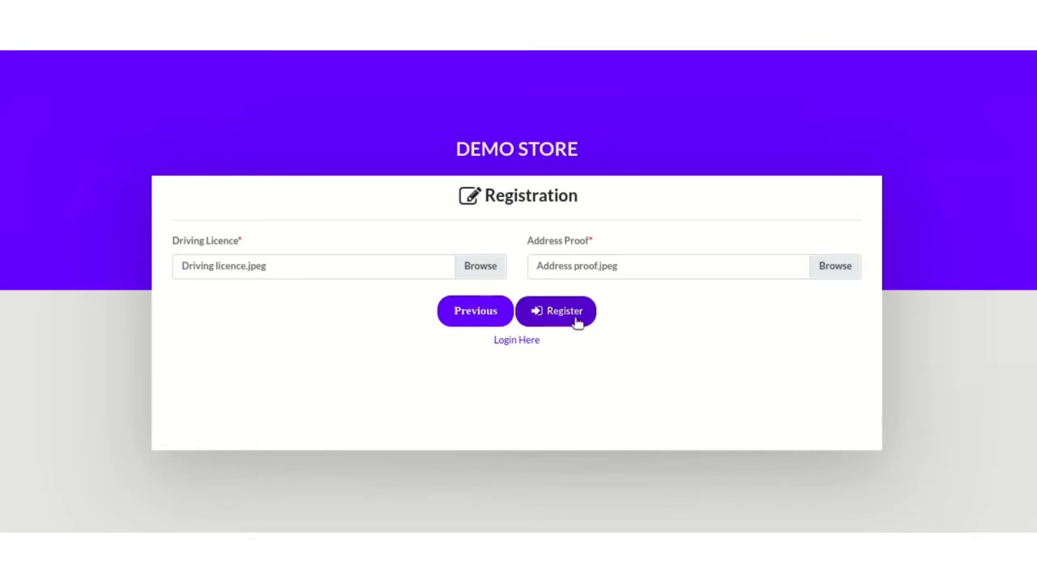
click(556, 311)
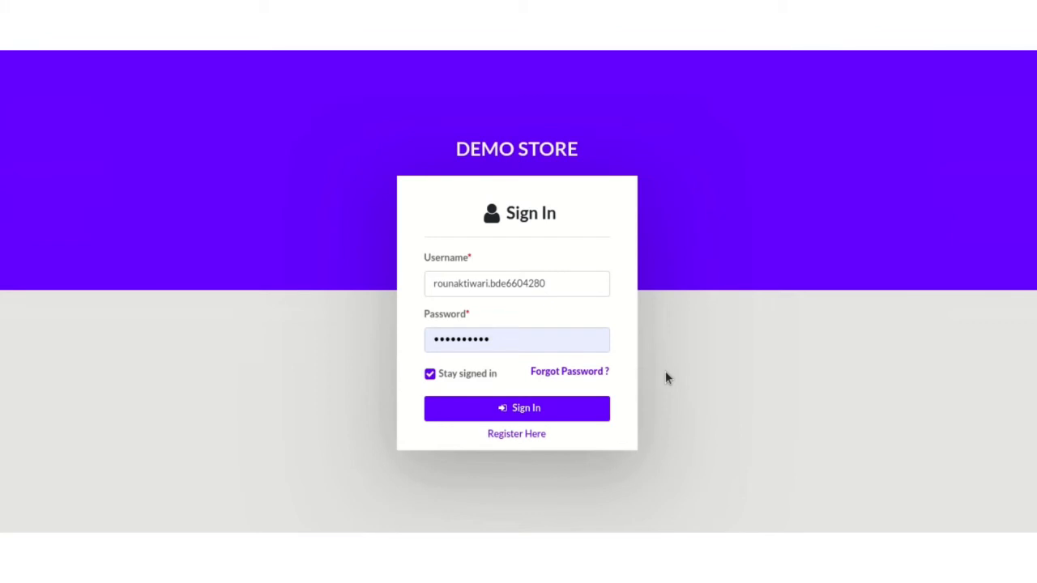
mouse_move(664, 470)
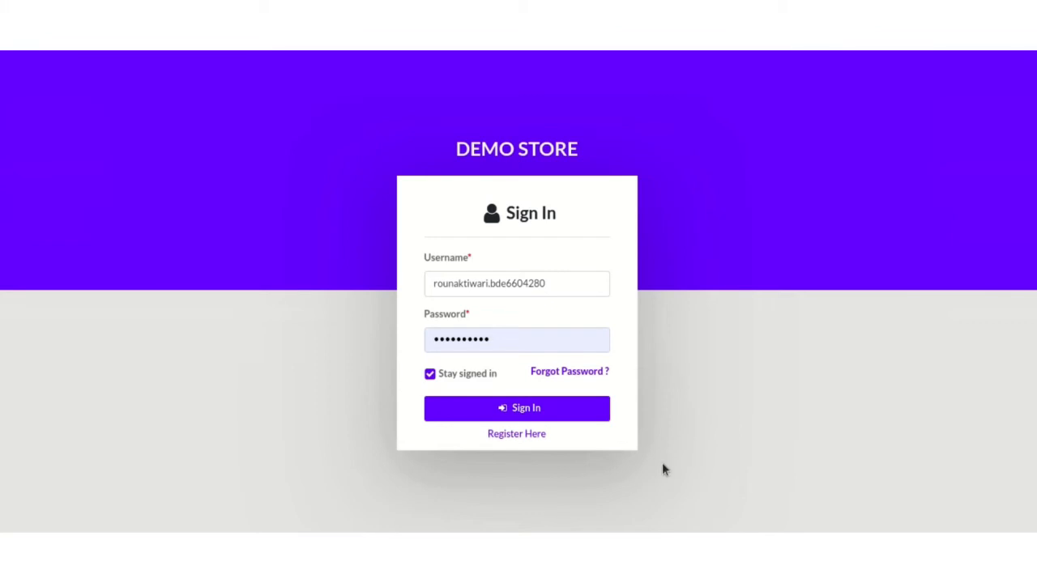
In the admin app's Seller Companies list, change Cap Fines' status to Active.
click(516, 407)
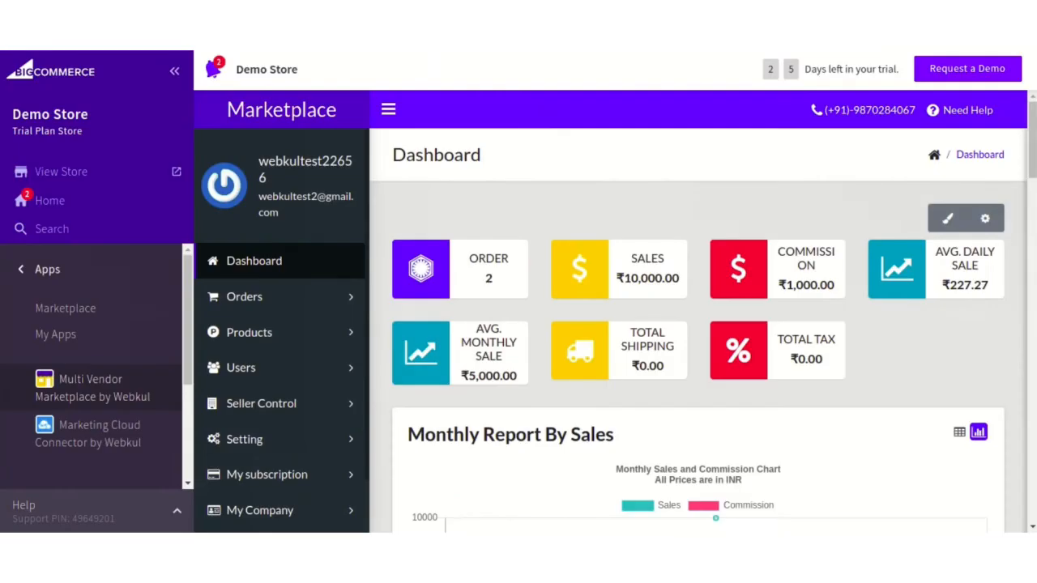
click(261, 402)
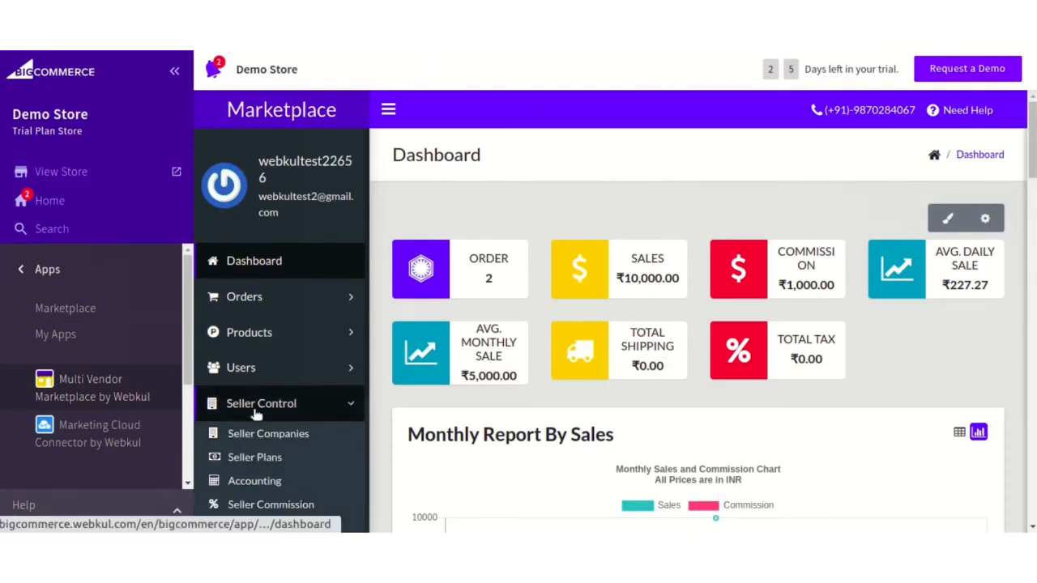
click(267, 434)
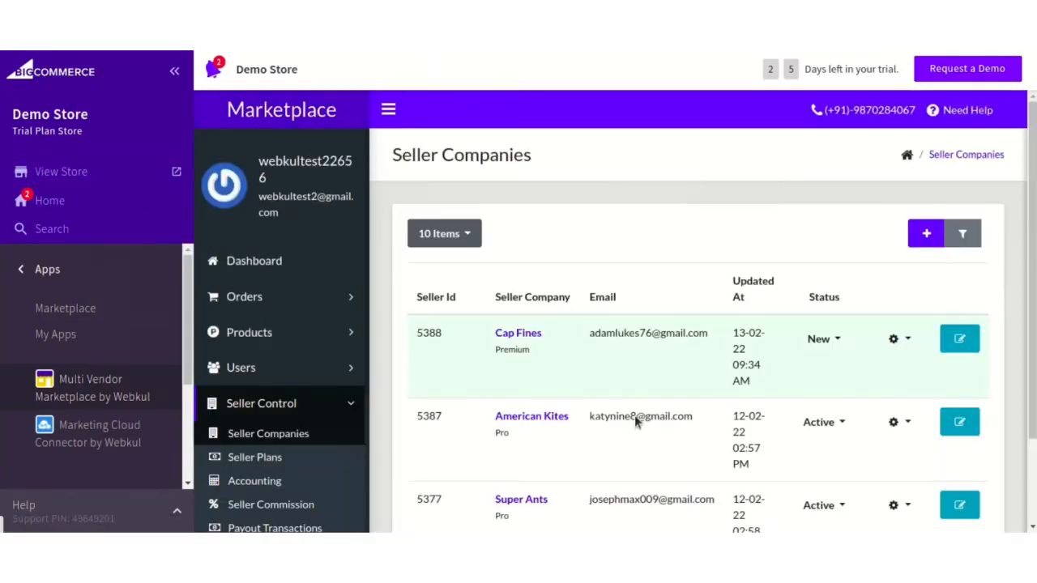
mouse_move(636, 416)
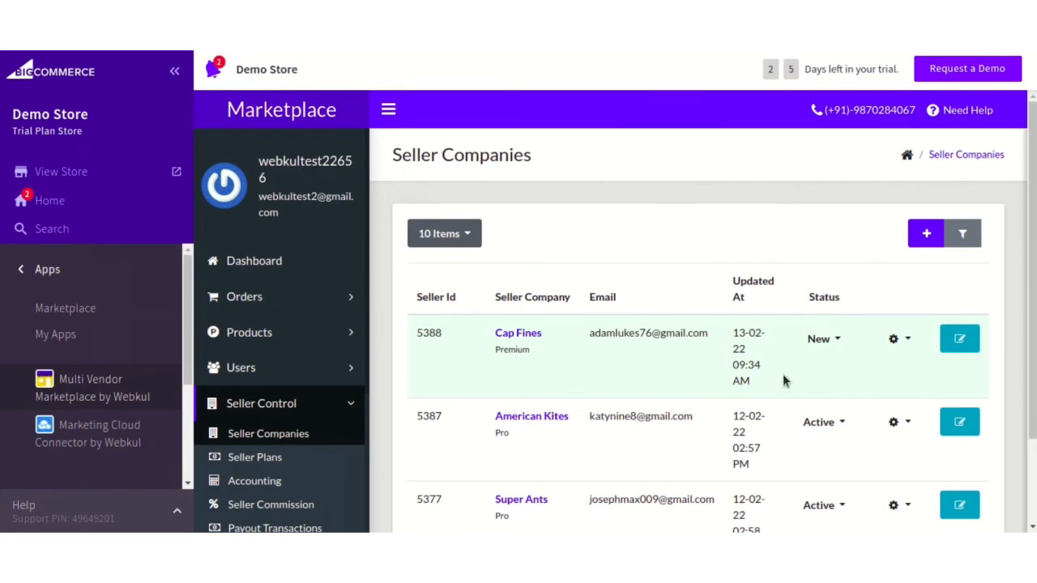
click(824, 338)
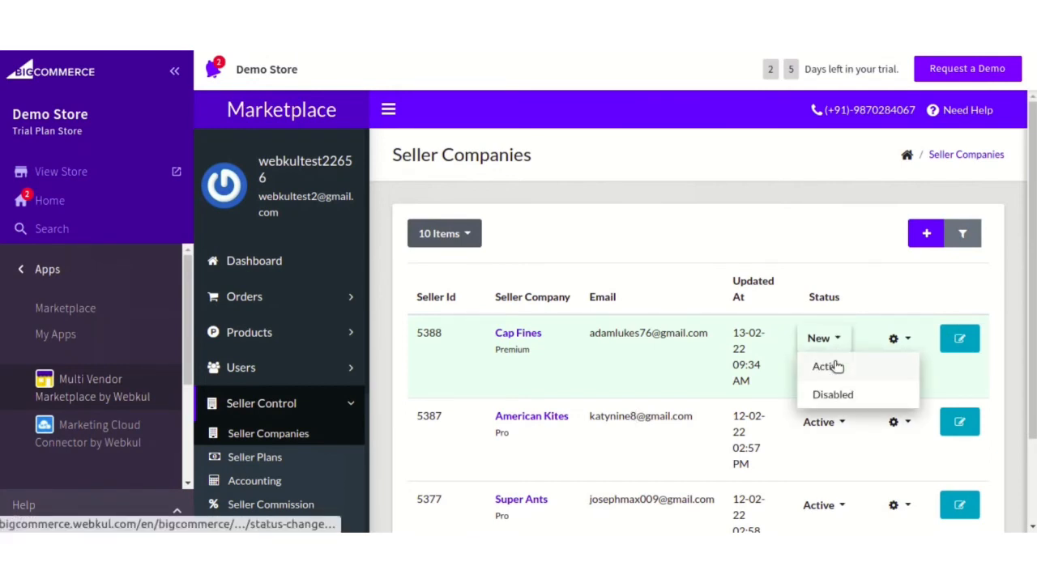
click(827, 366)
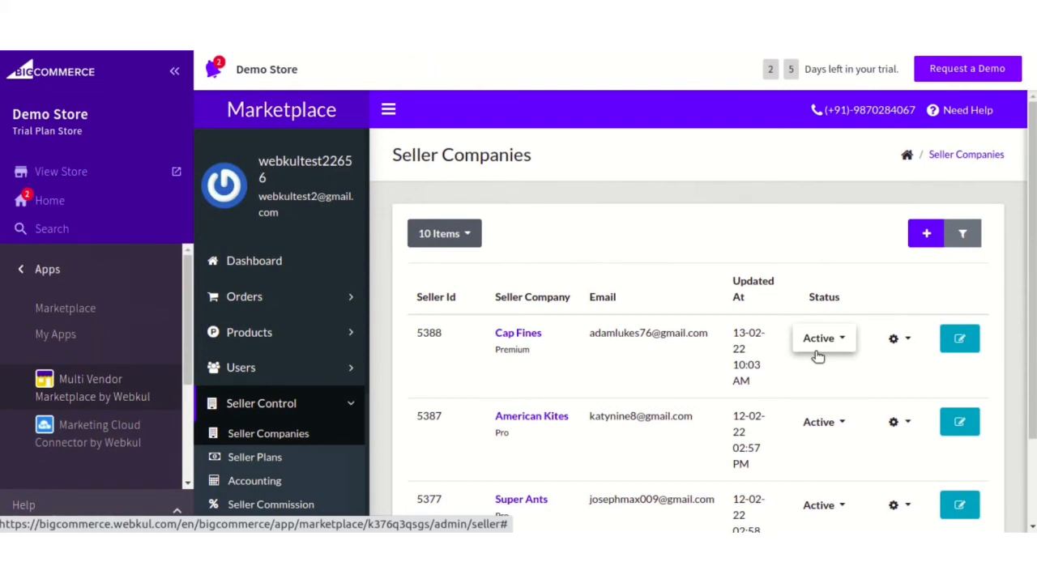
mouse_move(214, 209)
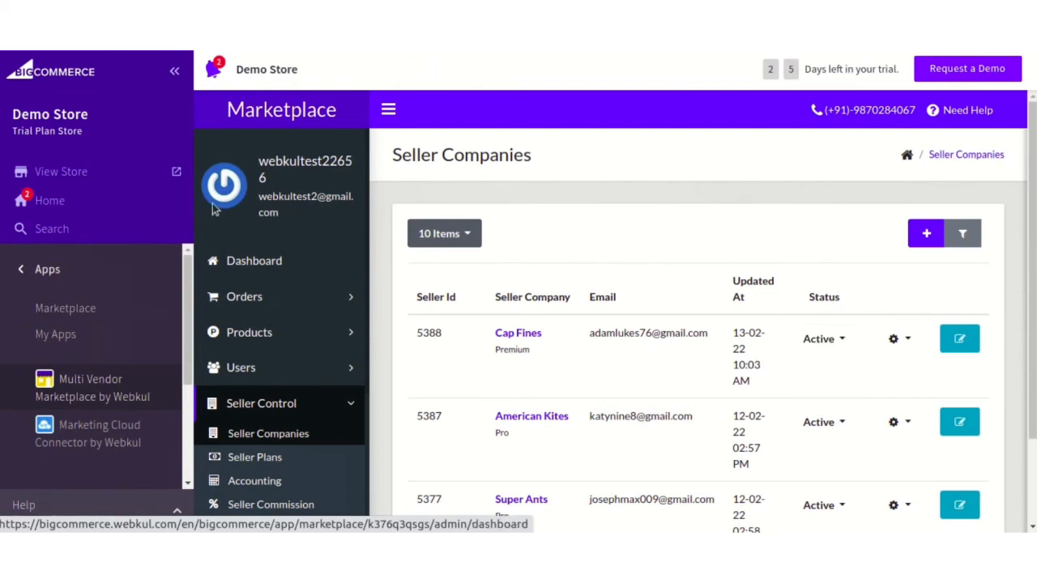
Log in on the storefront Seller Login page with the approved seller's credentials.
click(61, 171)
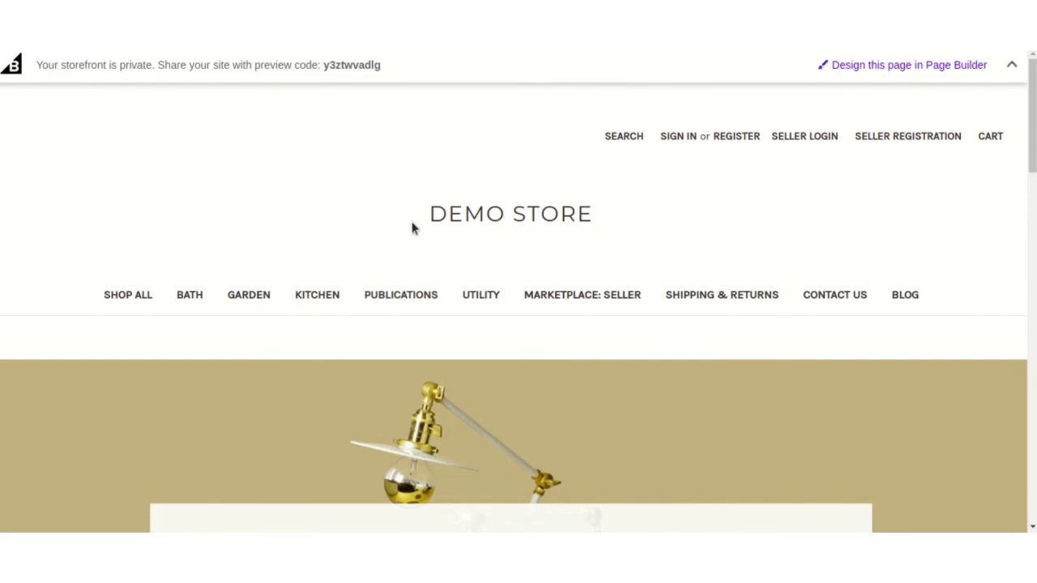
mouse_move(805, 136)
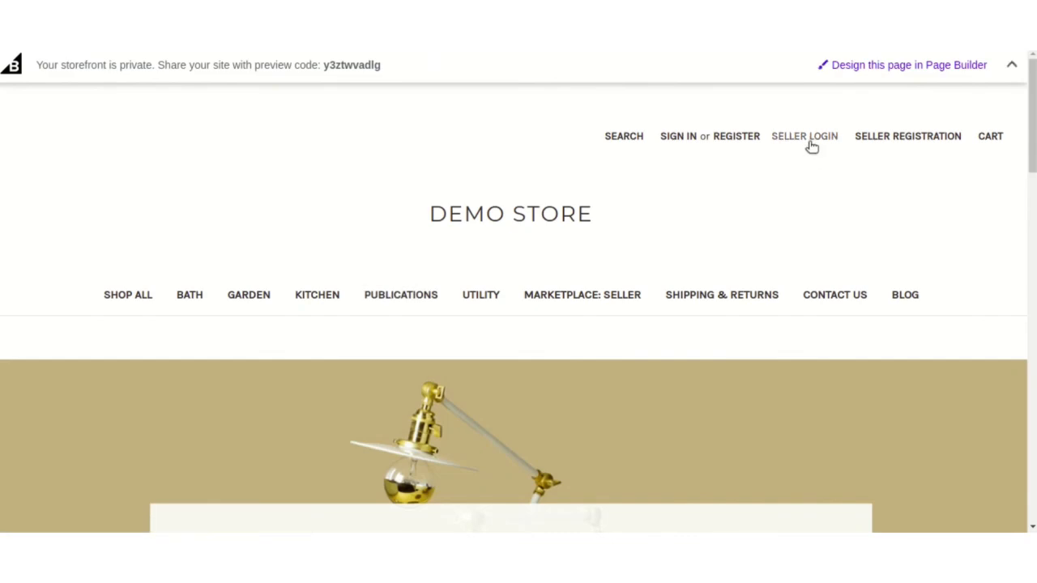
click(804, 135)
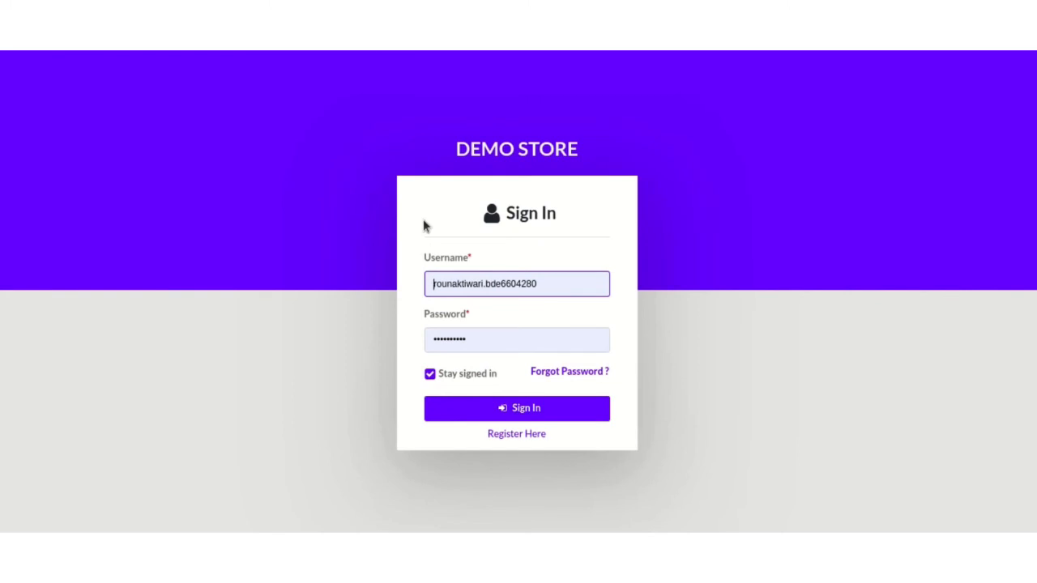
click(516, 284)
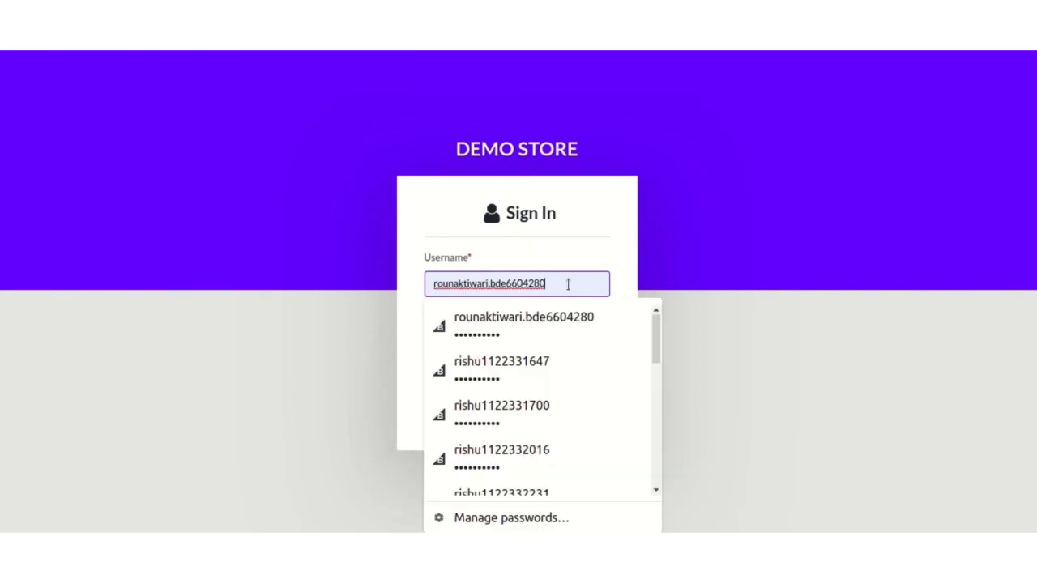
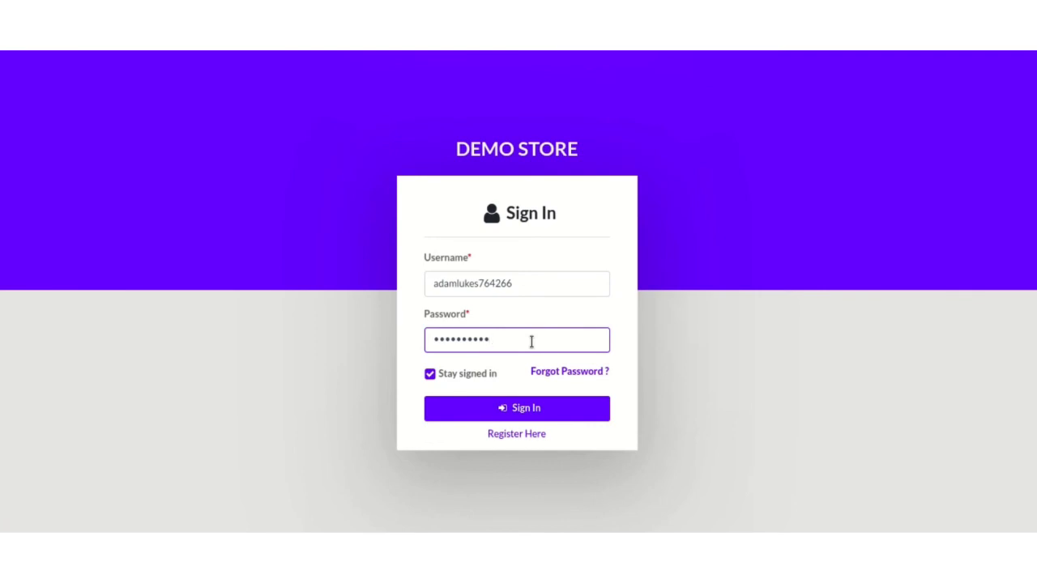
click(516, 407)
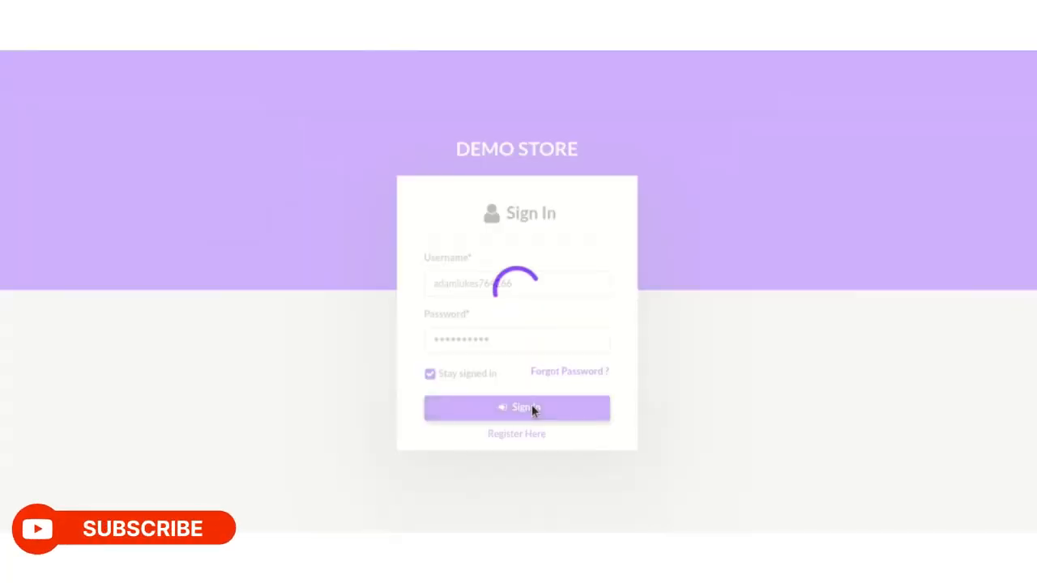
click(517, 408)
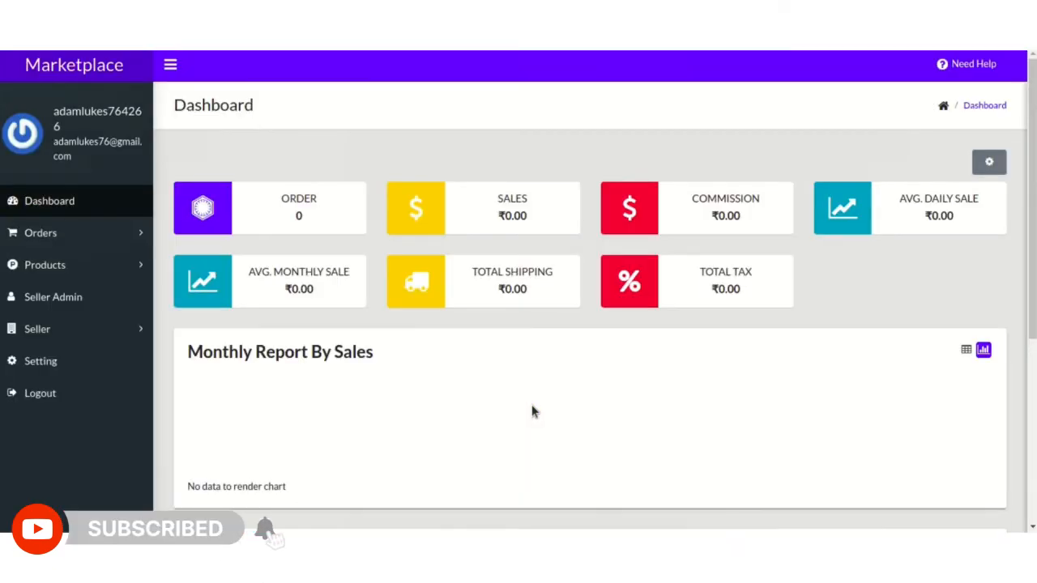